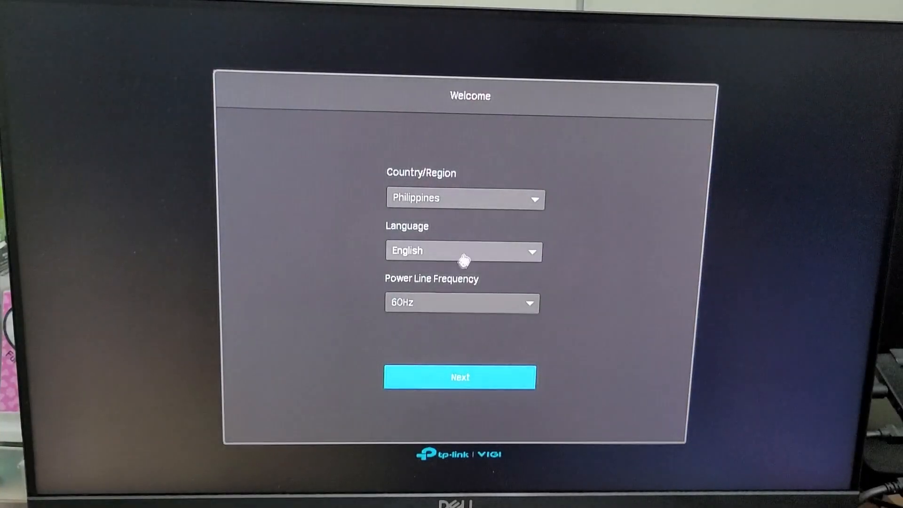
Step: Keep Philippines/English/60Hz, set the login and gesture passwords, and complete the welcome wizard
left_click(463, 303)
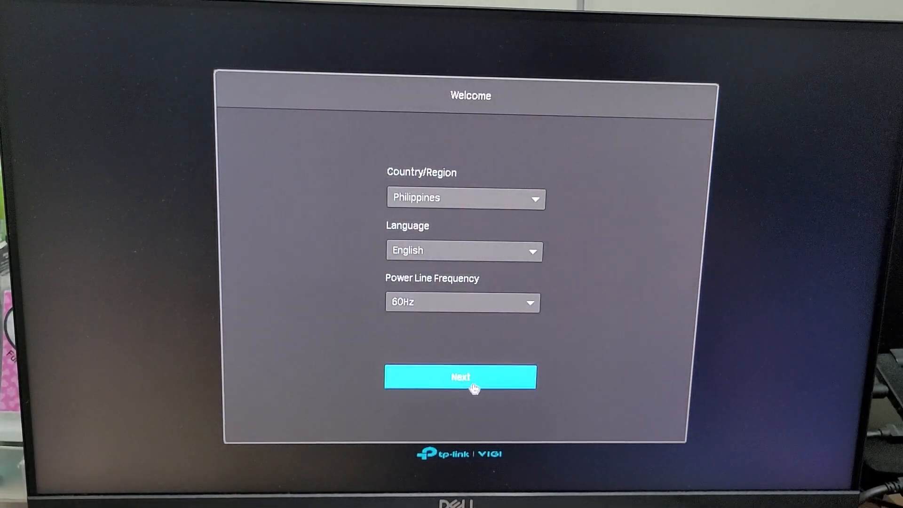
left_click(461, 378)
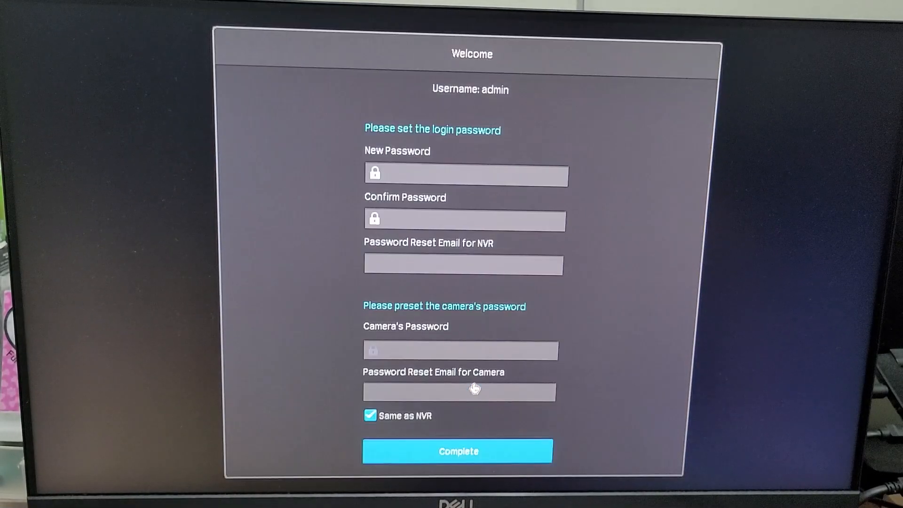
left_click(467, 174)
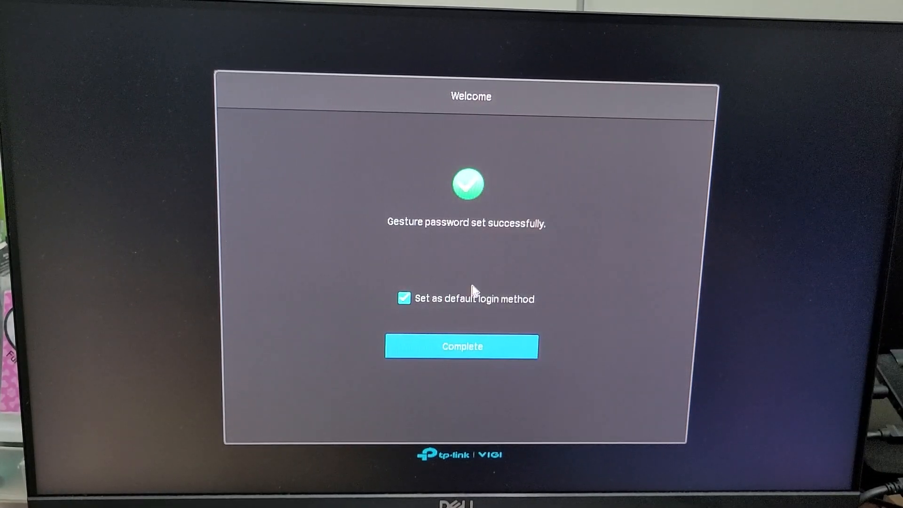
left_click(461, 346)
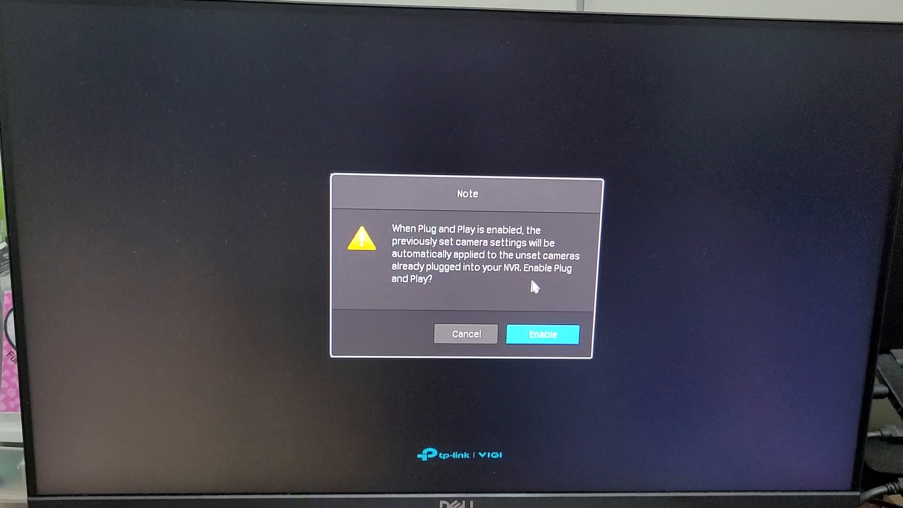
Step: Enable Plug and Play and reach Settings listing the camera at 192.168.0.60
left_click(543, 334)
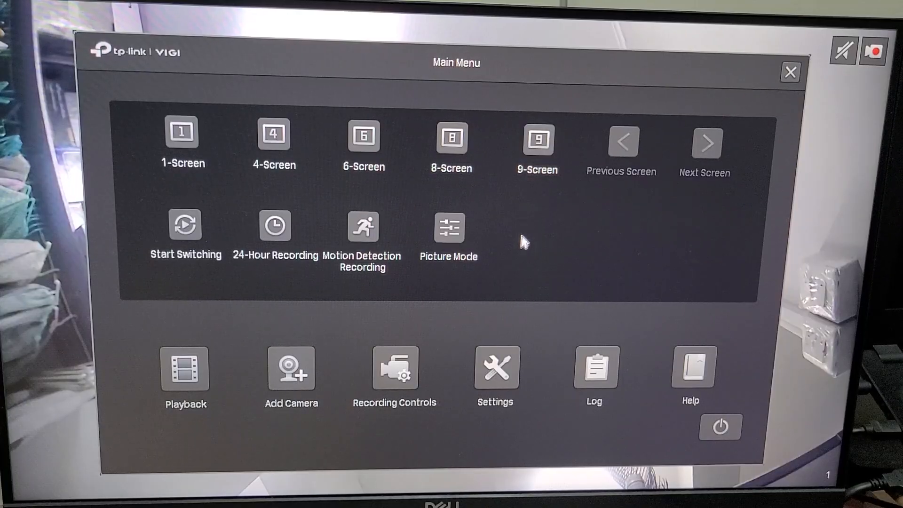
left_click(495, 368)
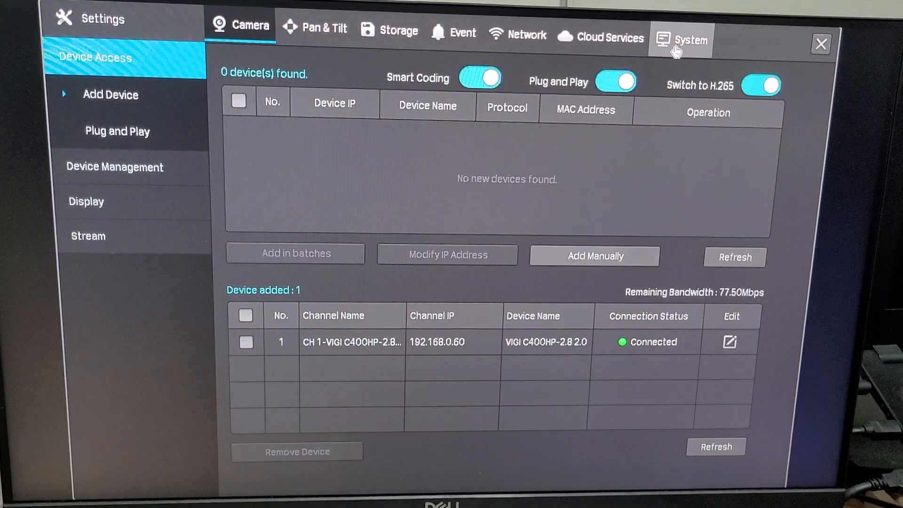
Step: Review System basic settings and the date page, keeping NTP as the time source
left_click(690, 37)
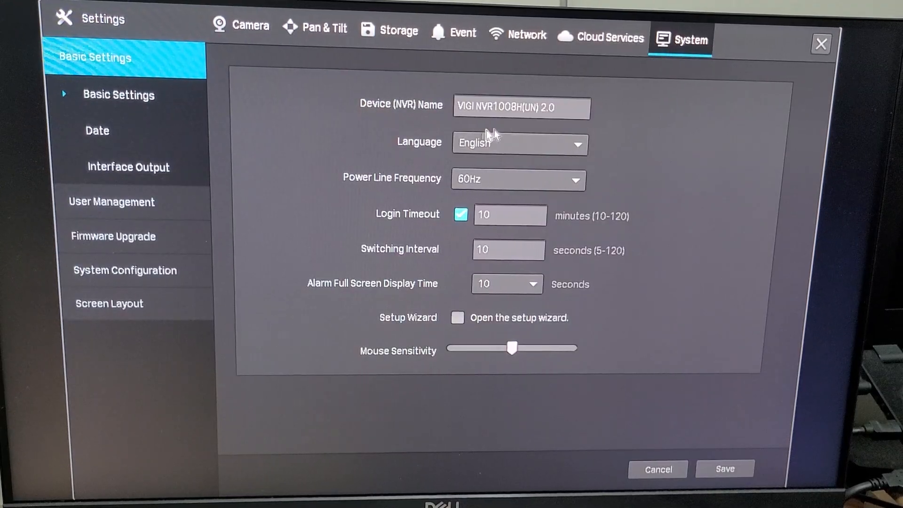
left_click(522, 106)
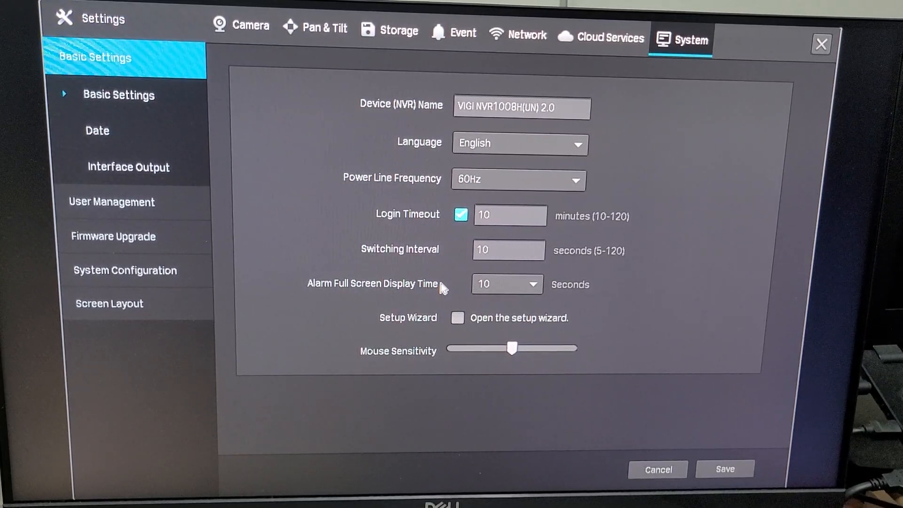
mouse_move(425, 298)
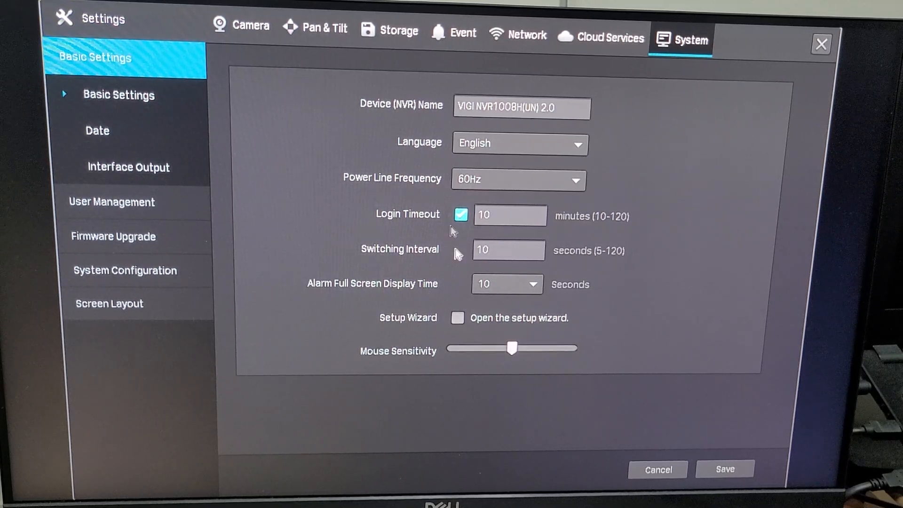
left_click(96, 130)
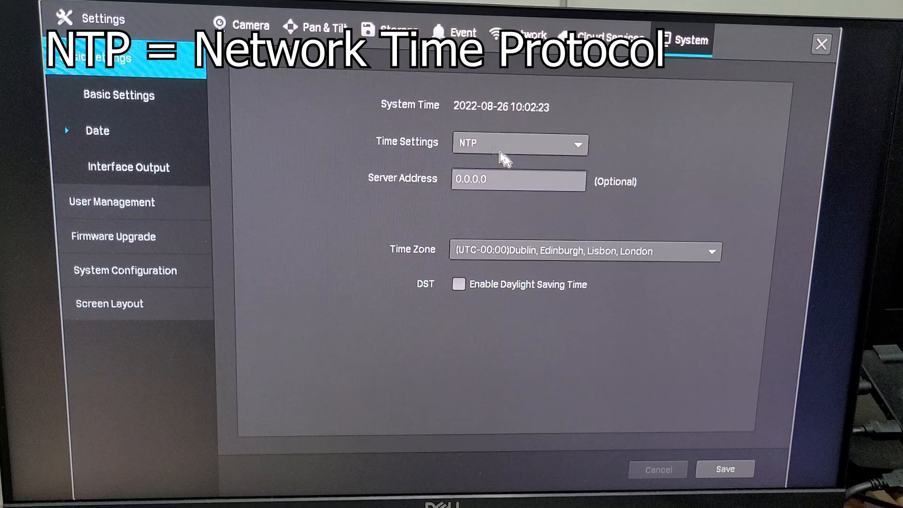
left_click(520, 145)
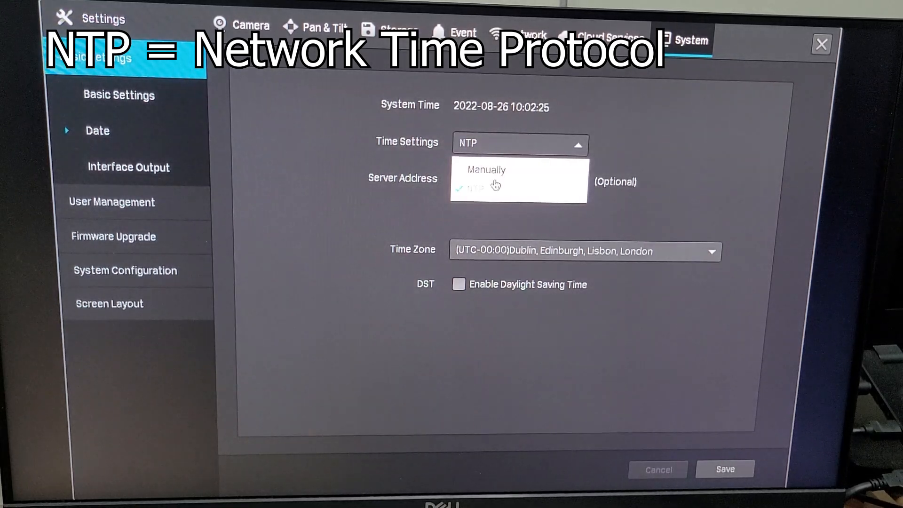
left_click(486, 170)
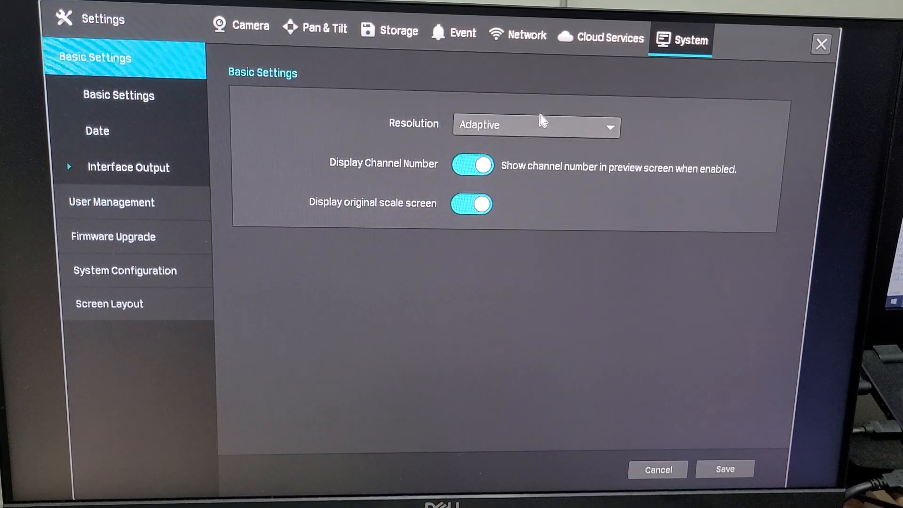
Step: Check the display output resolution choices and bring up User Management
left_click(536, 126)
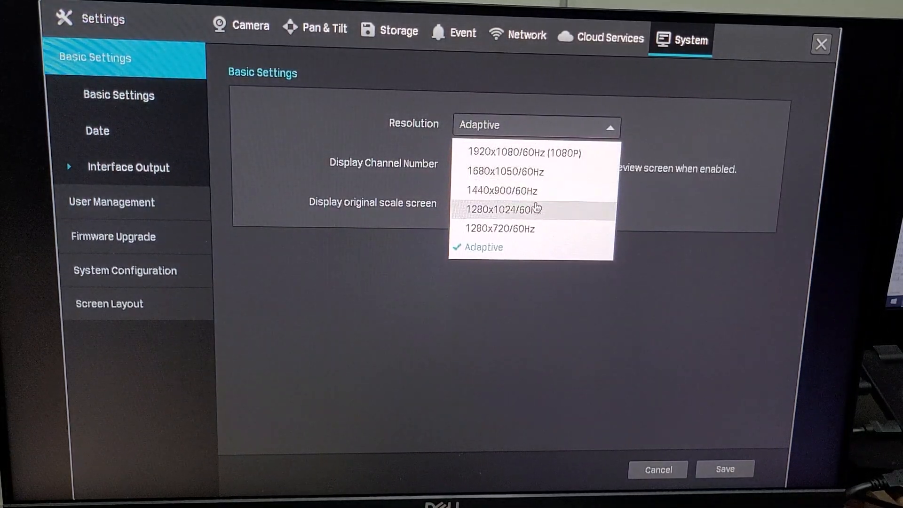
mouse_move(537, 188)
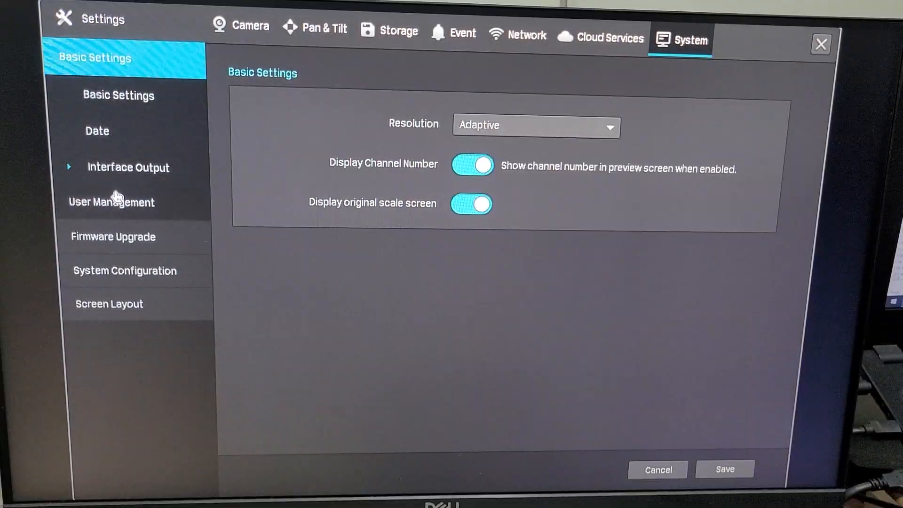
left_click(111, 203)
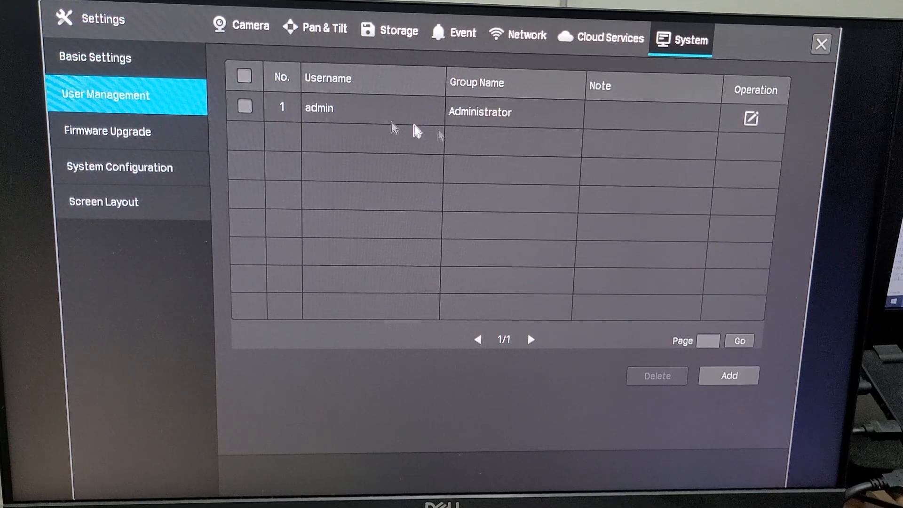
Step: Glance at the add-user form, system configuration and screen layout, ending on Cloud Services
left_click(728, 376)
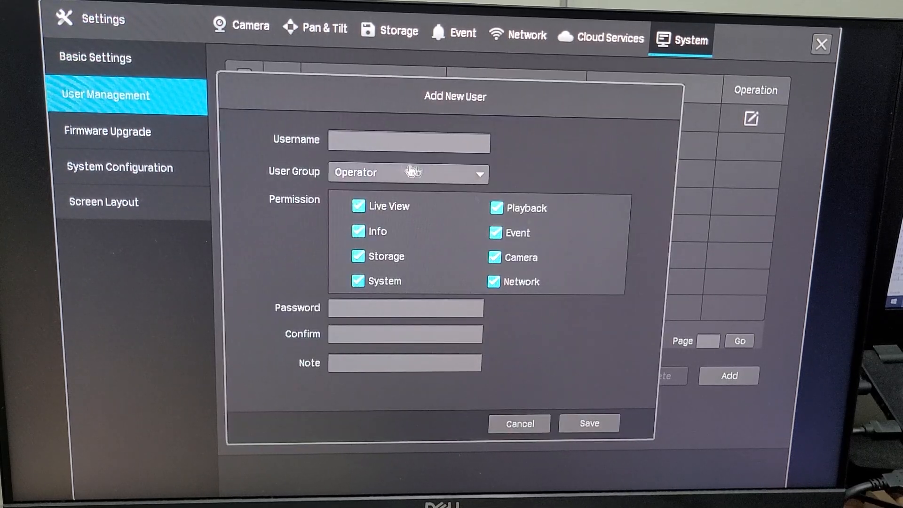
left_click(108, 131)
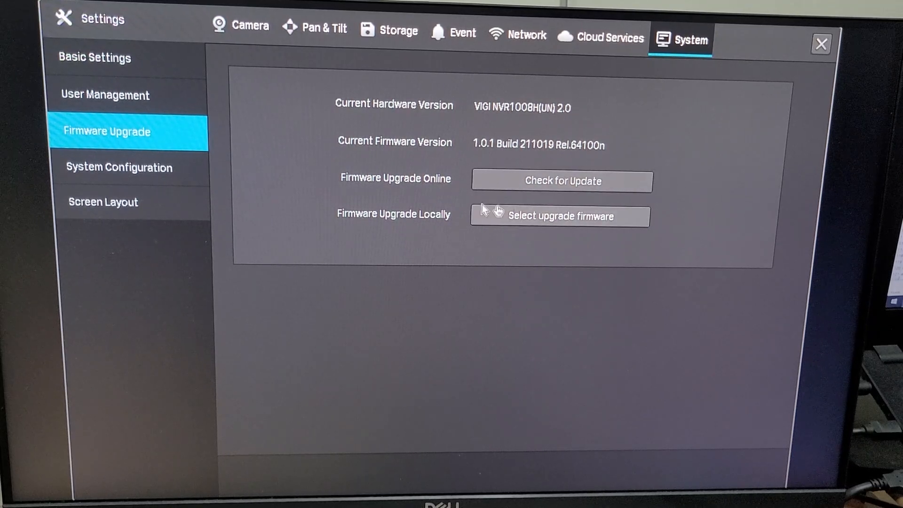
left_click(118, 167)
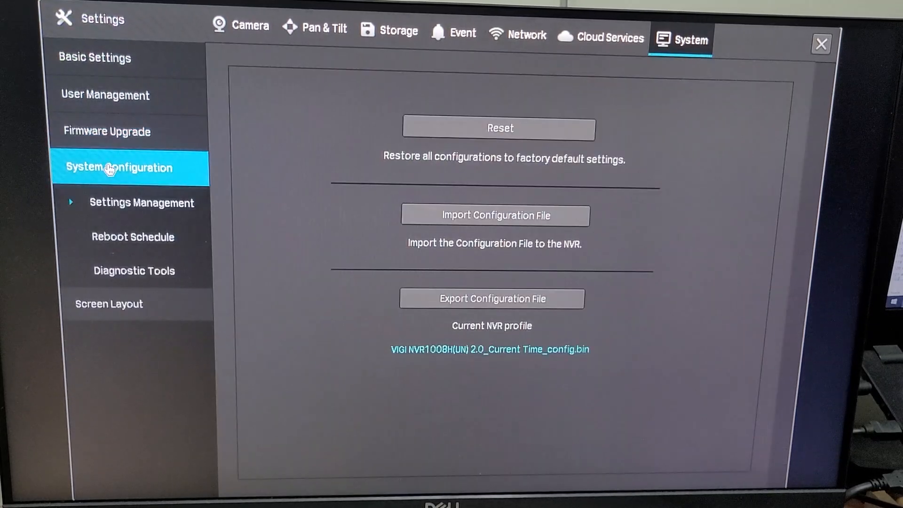
mouse_move(461, 235)
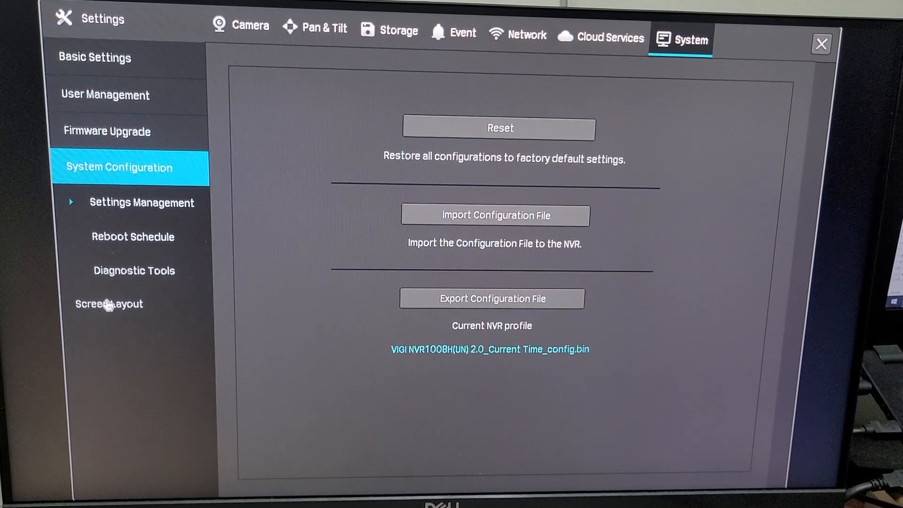
left_click(109, 304)
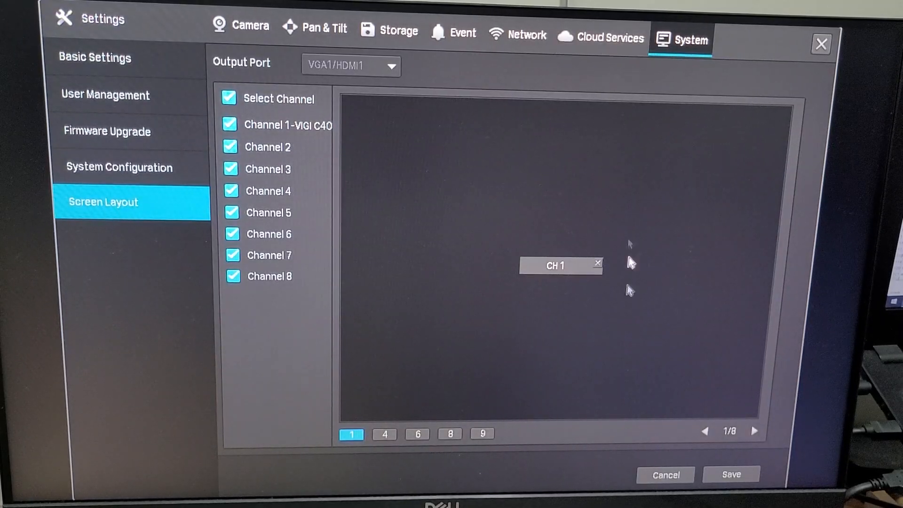
left_click(603, 36)
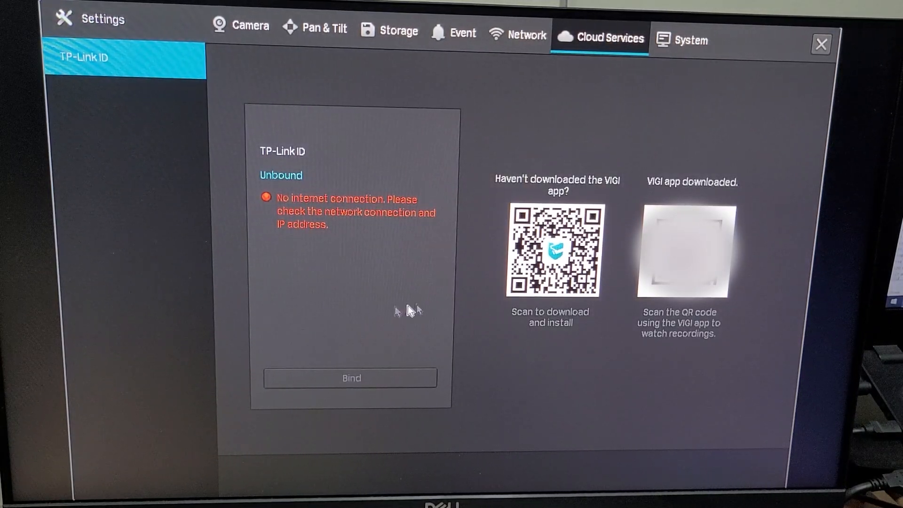
mouse_move(434, 142)
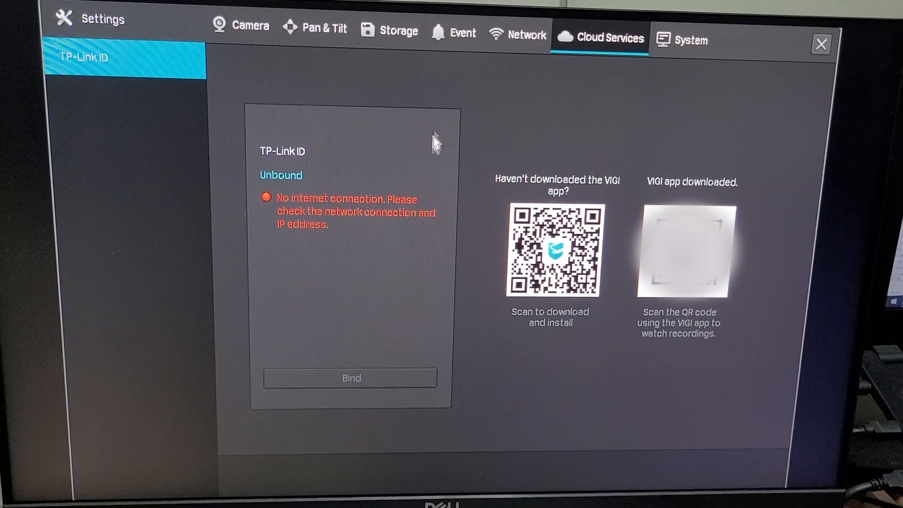
Step: View the Network port settings, then Event motion detection and video tampering for channel 1
left_click(528, 34)
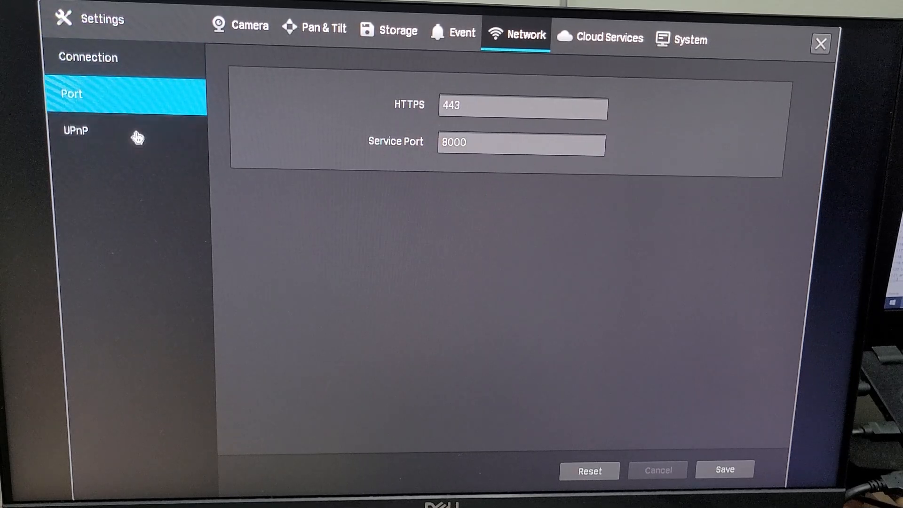
left_click(462, 33)
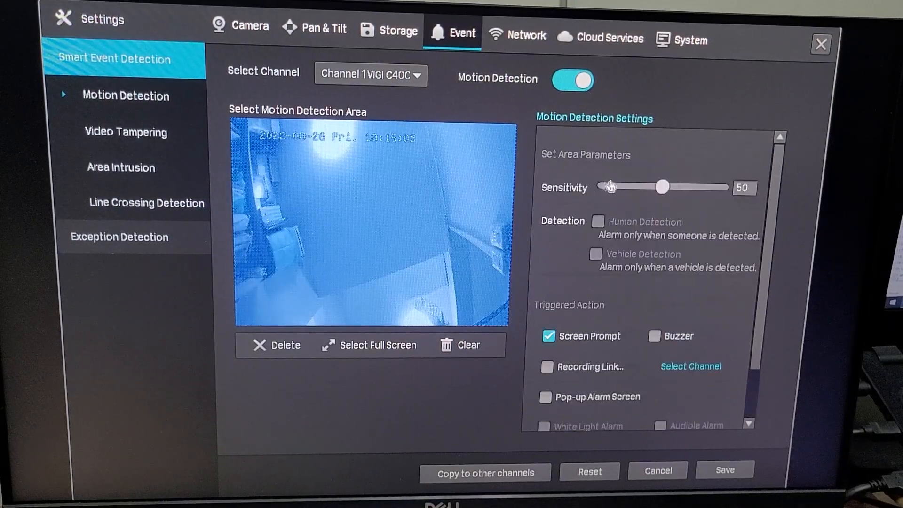
left_click(125, 133)
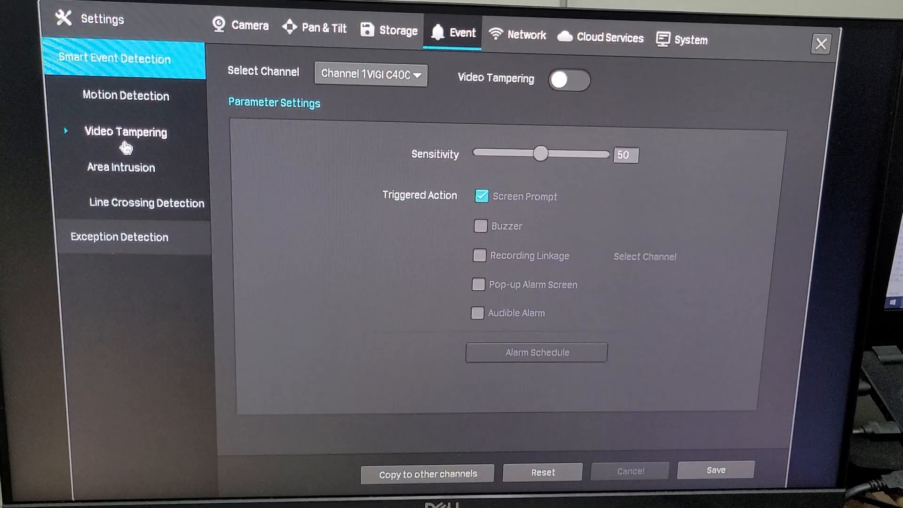
mouse_move(125, 181)
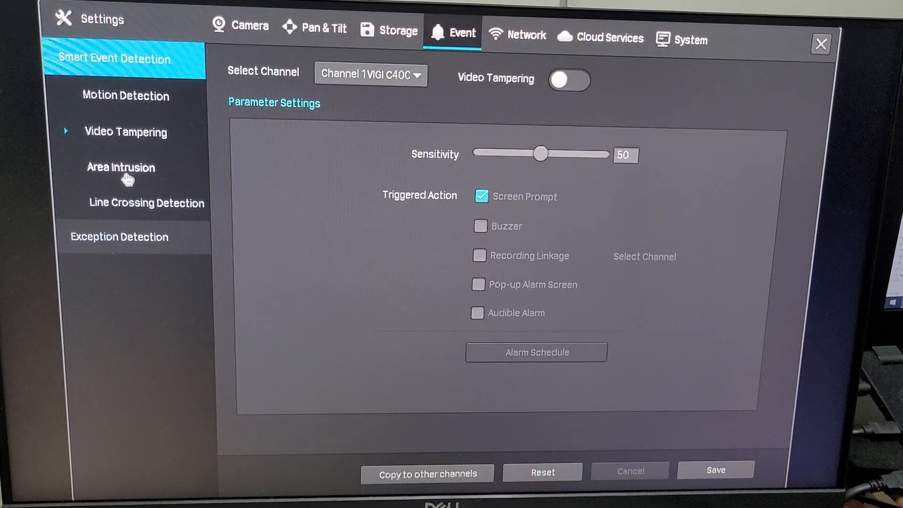
Step: Review area intrusion, line crossing and exception alarm pages, then reach the Storage recording schedule
left_click(121, 167)
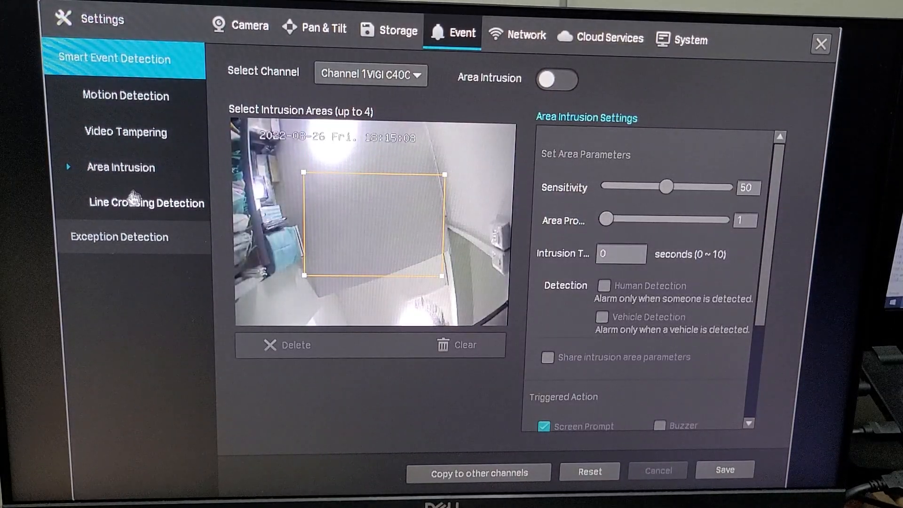
left_click(145, 203)
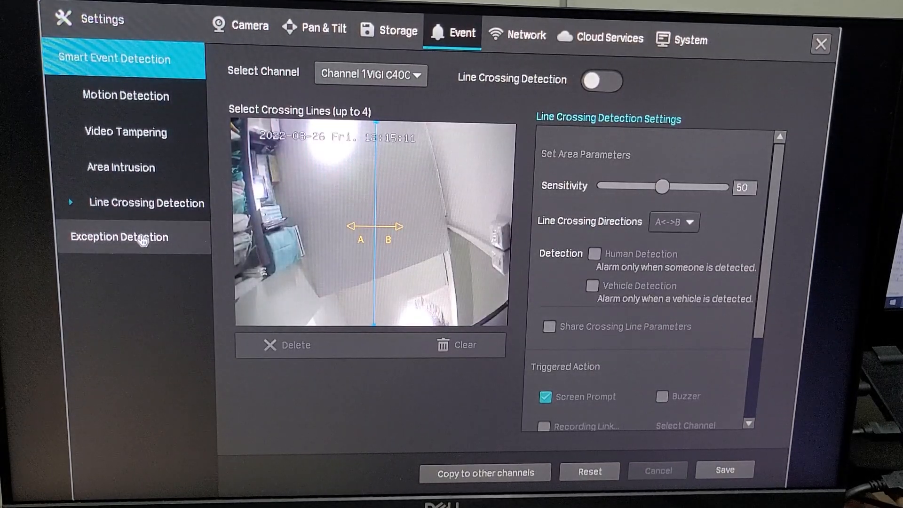
left_click(122, 237)
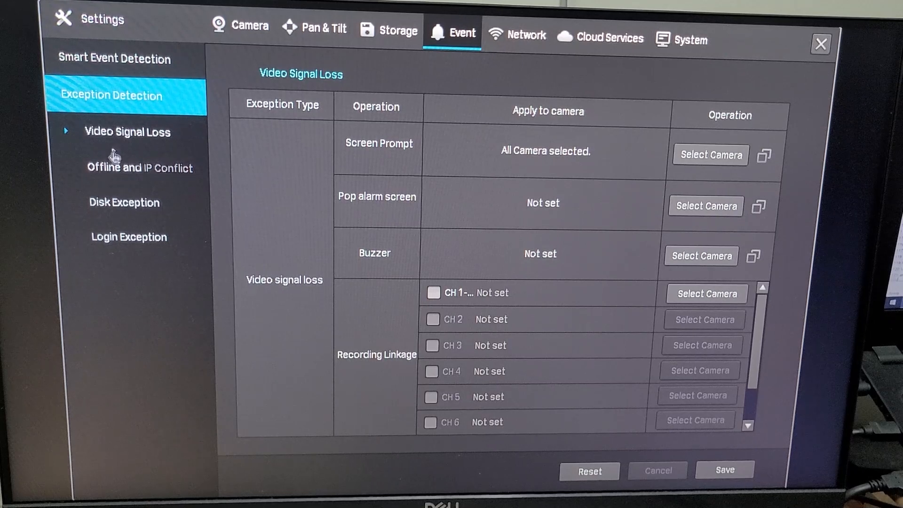
left_click(139, 167)
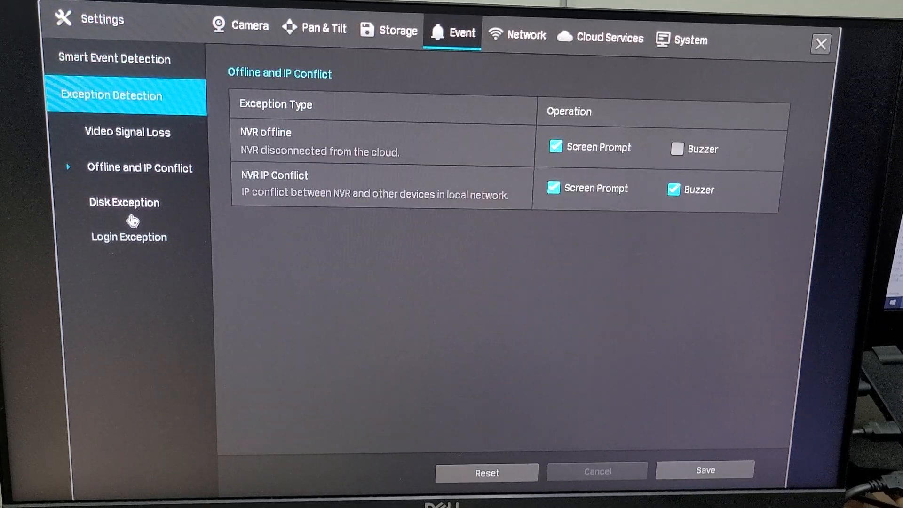
left_click(128, 237)
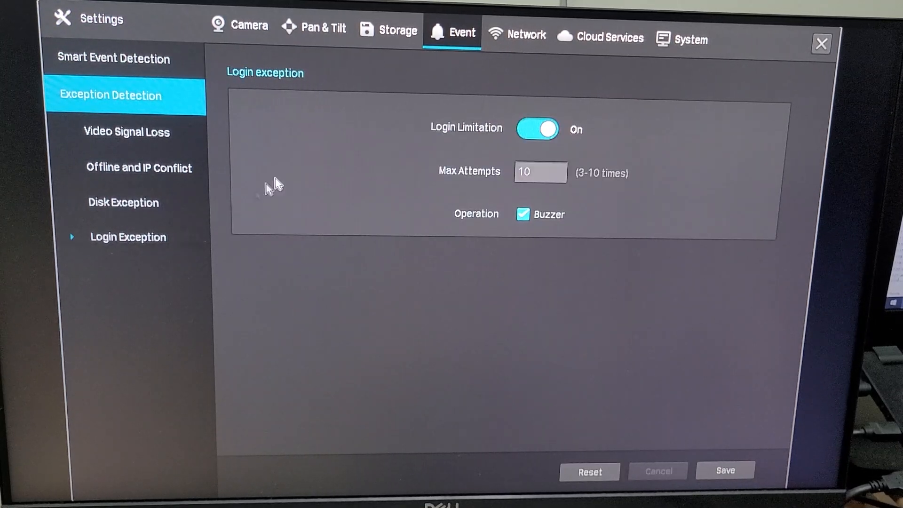
left_click(395, 29)
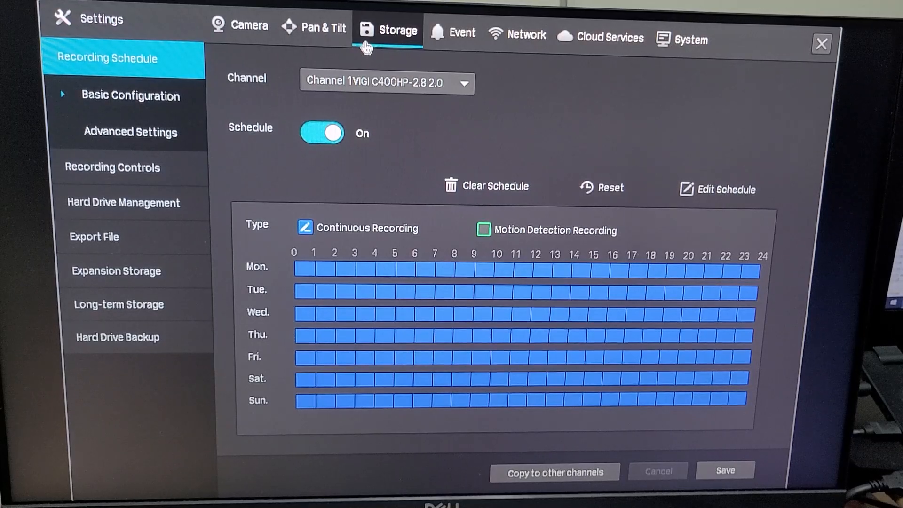
mouse_move(540, 107)
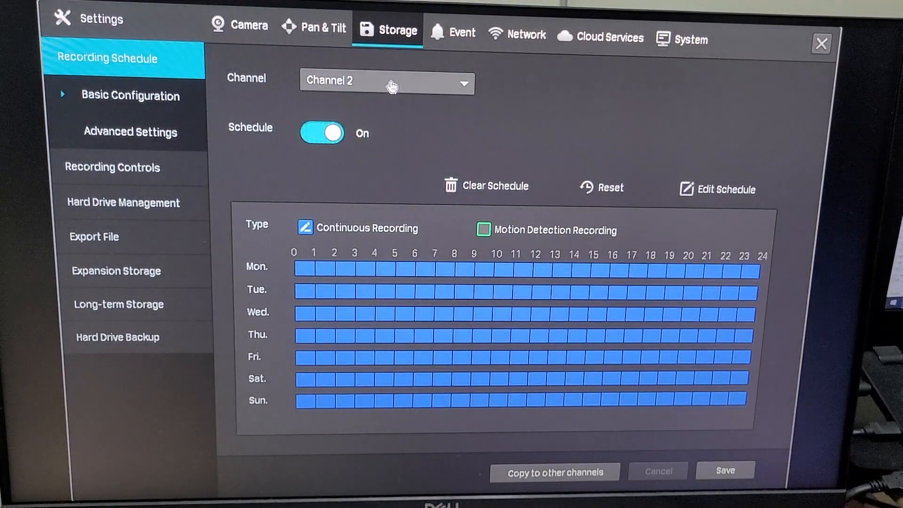
Step: Check the schedule's channel and recording type, then hard drive management and bad sector detection
left_click(387, 82)
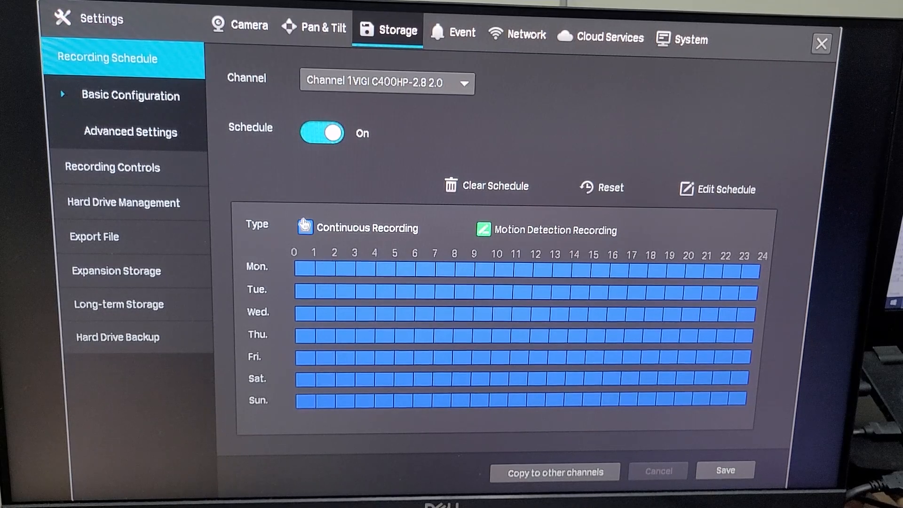
left_click(130, 132)
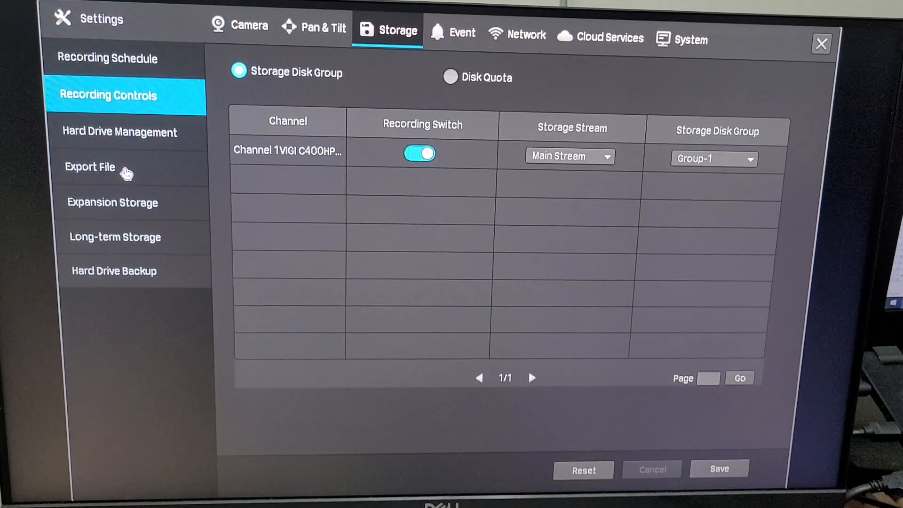
mouse_move(134, 139)
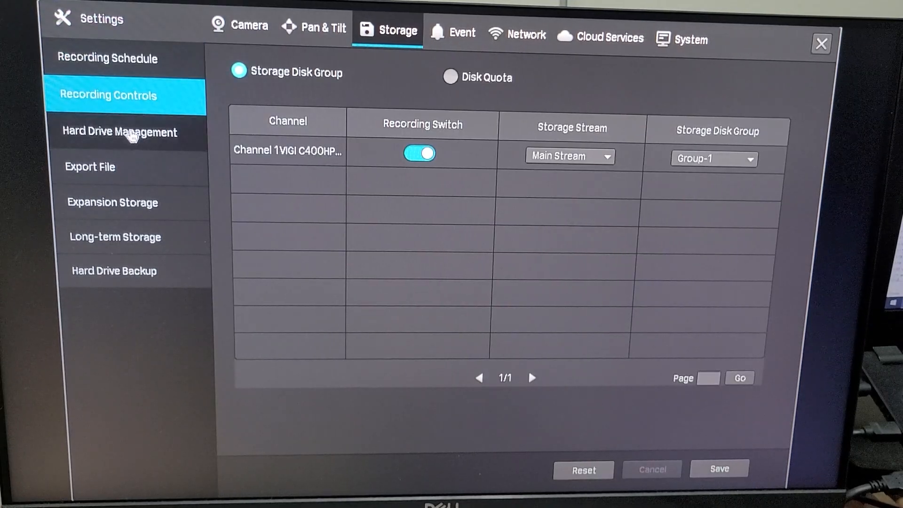
left_click(119, 132)
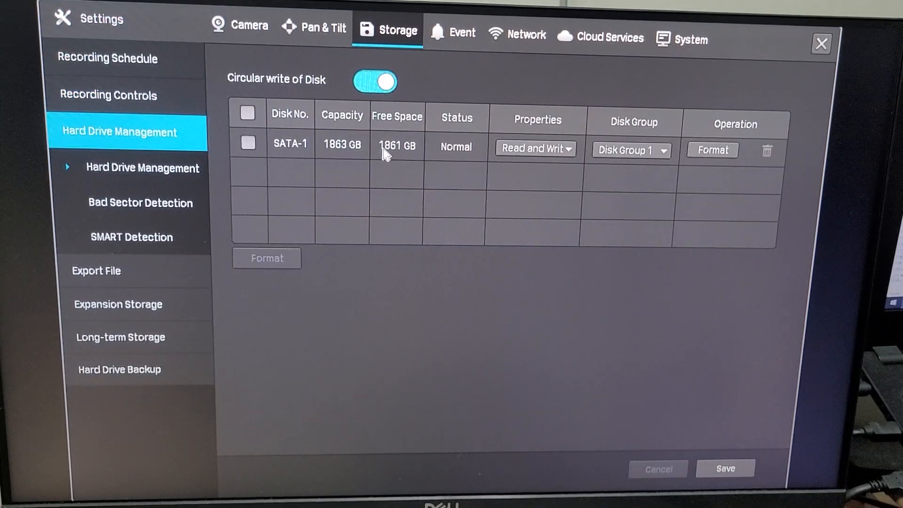
mouse_move(356, 153)
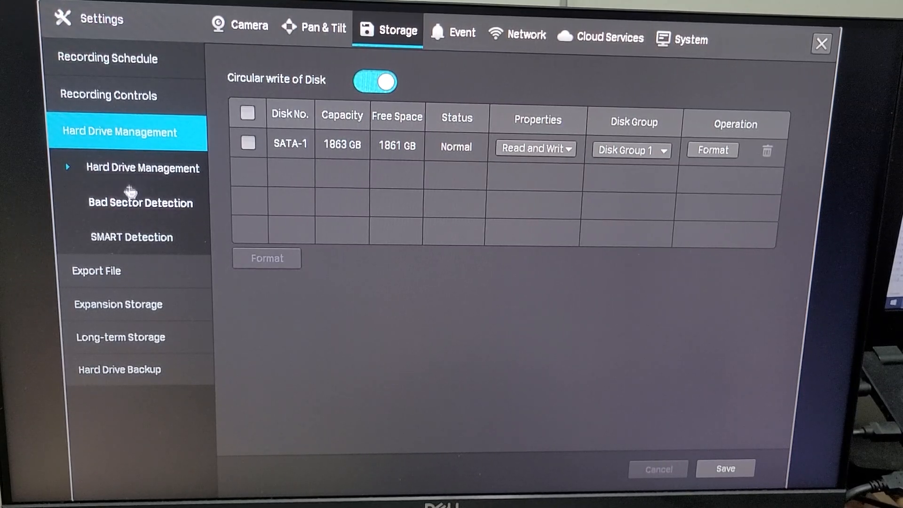
left_click(140, 203)
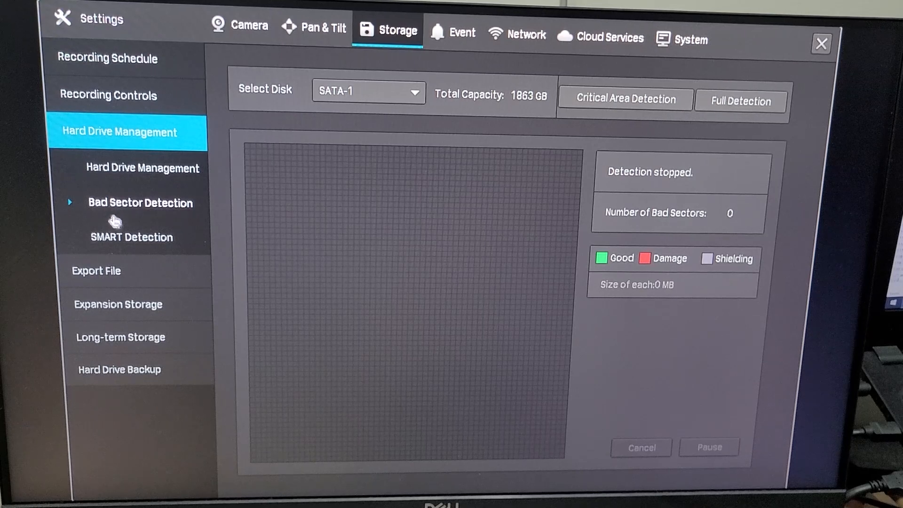
Step: View export file, expansion storage and hard drive backup, dismissing the missing external drive warning
left_click(132, 237)
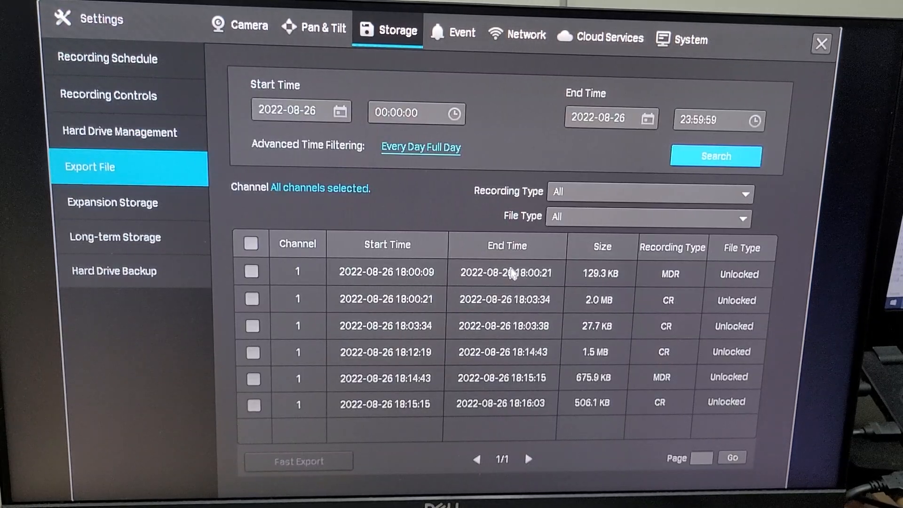
left_click(111, 203)
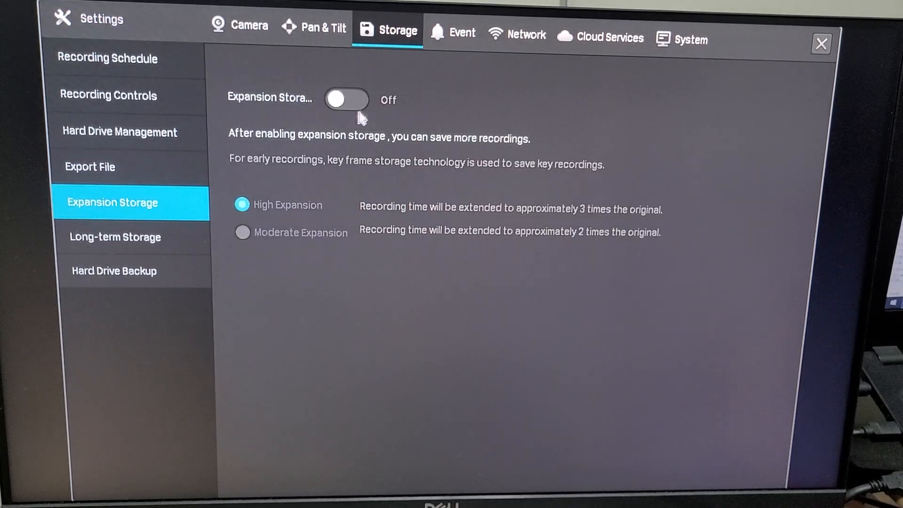
mouse_move(406, 145)
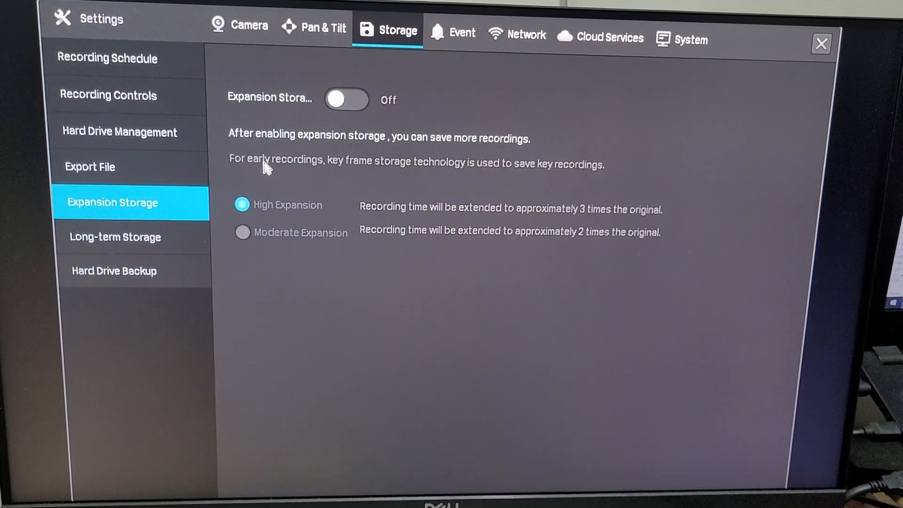
left_click(114, 271)
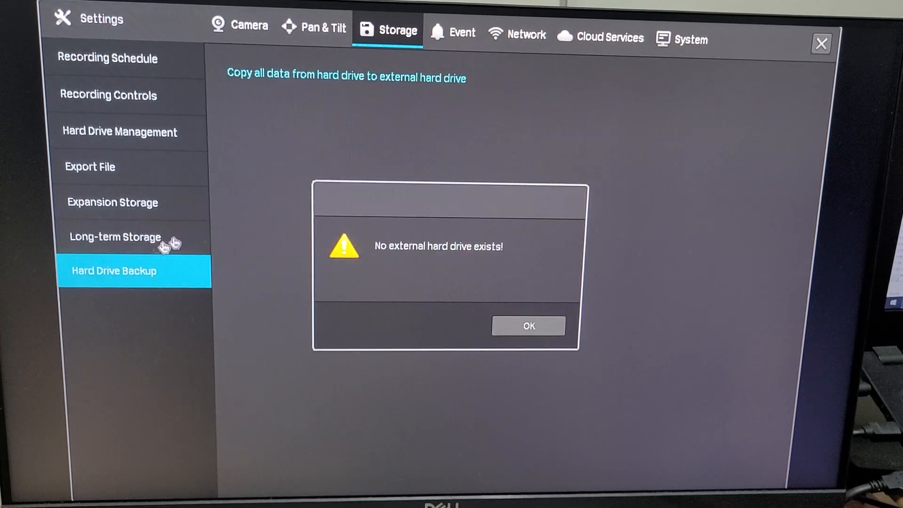
left_click(321, 26)
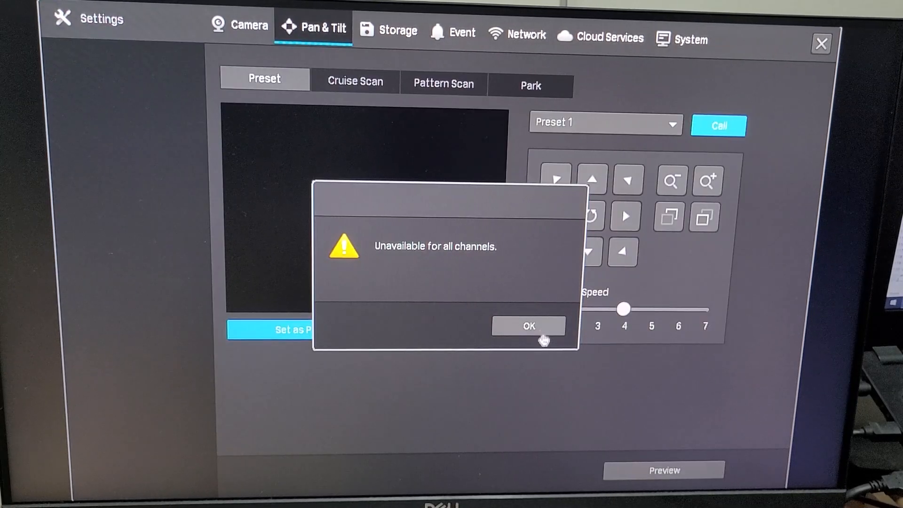
Step: Dismiss the Pan & Tilt message and view Camera plug and play, password management and firmware upgrade pages
left_click(528, 325)
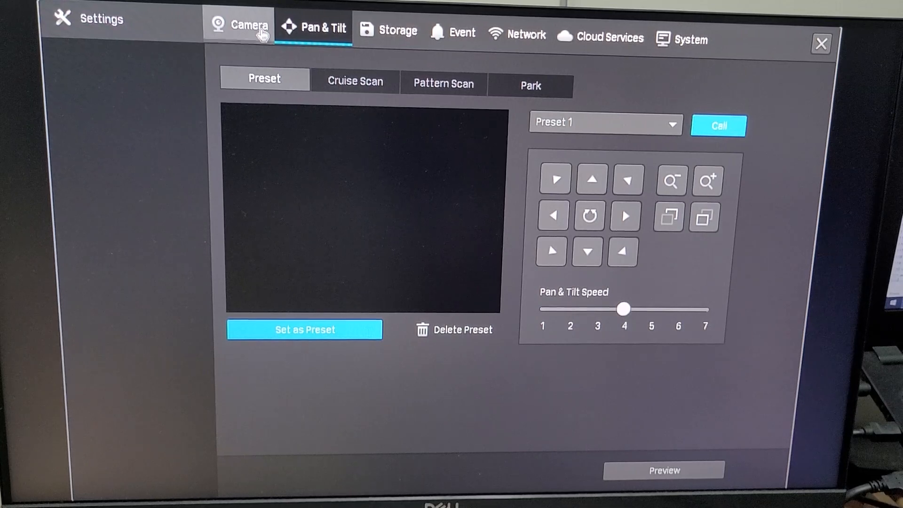
left_click(246, 23)
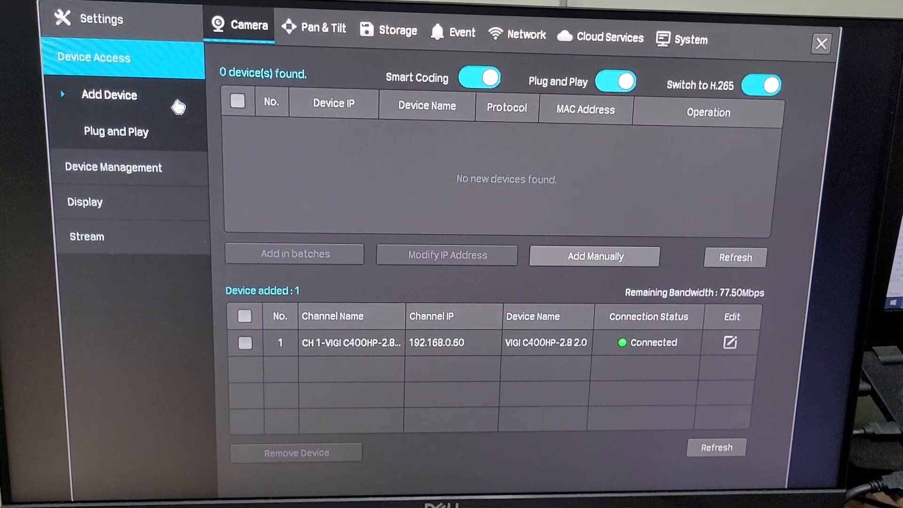
left_click(115, 132)
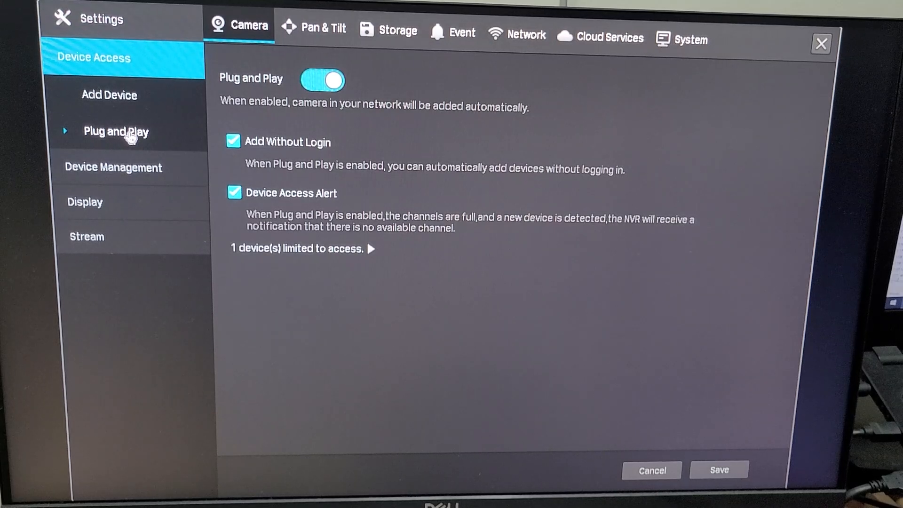
left_click(113, 96)
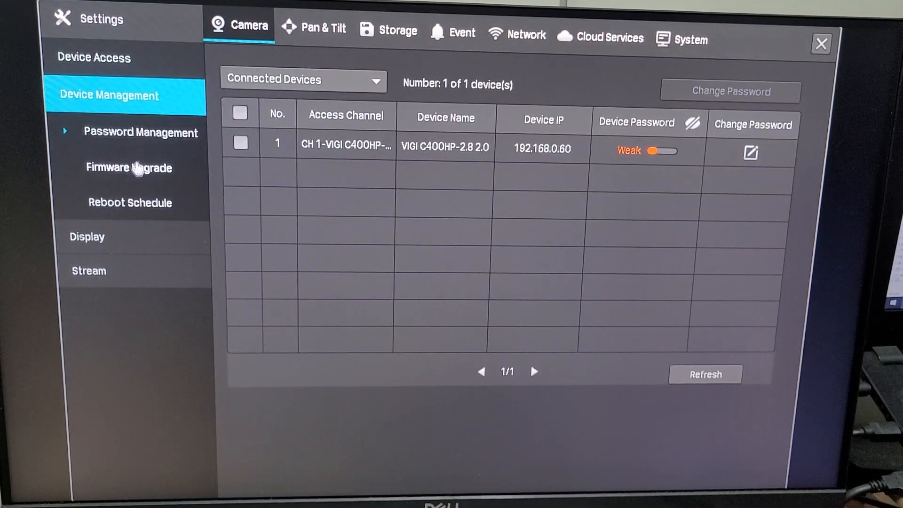
mouse_move(432, 158)
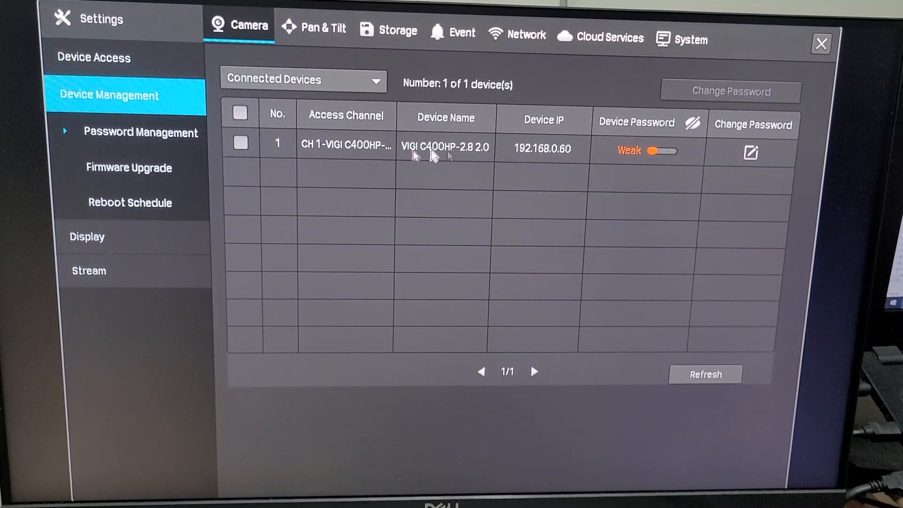
left_click(128, 168)
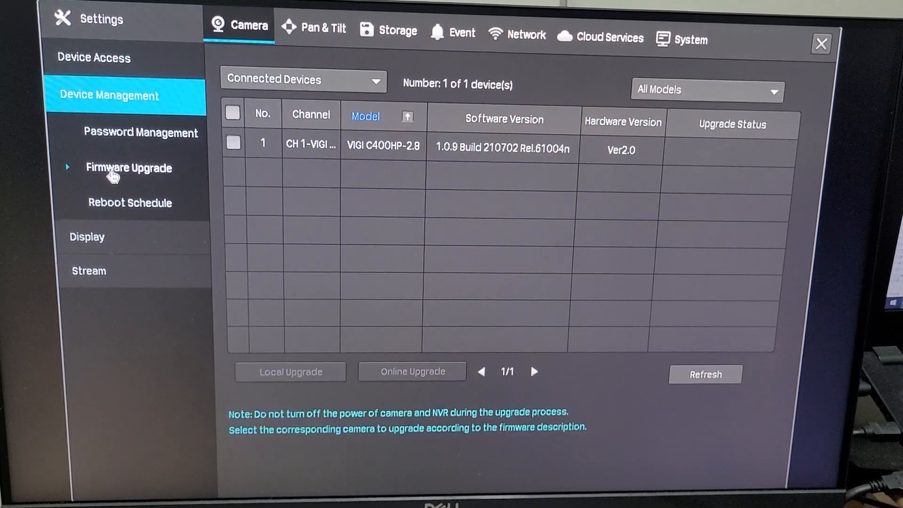
mouse_move(140, 216)
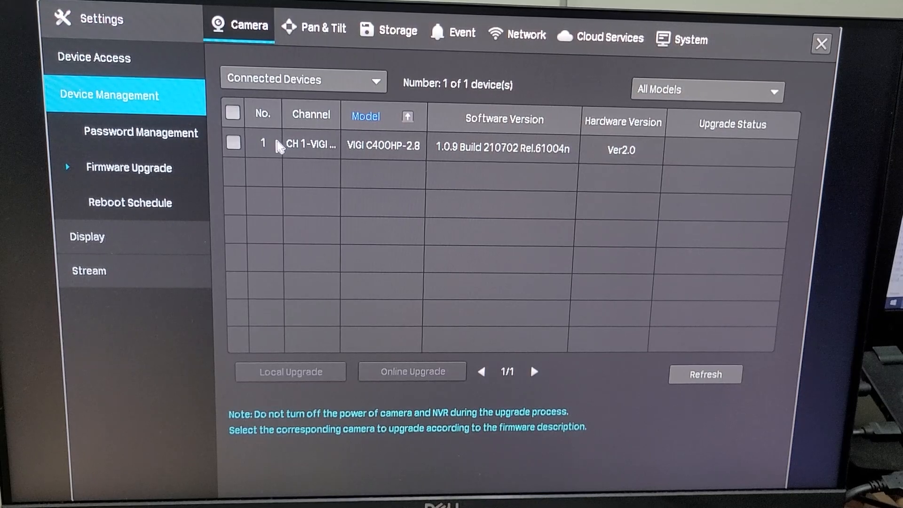
left_click(130, 203)
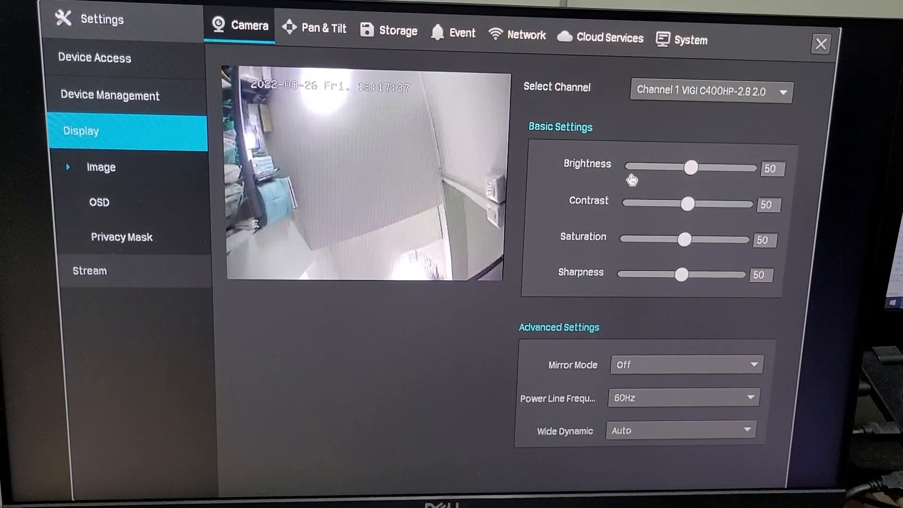
Step: Adjust Channel 1 brightness back to 50 and keep wide dynamic range on Auto
left_click_drag(691, 167, 746, 167)
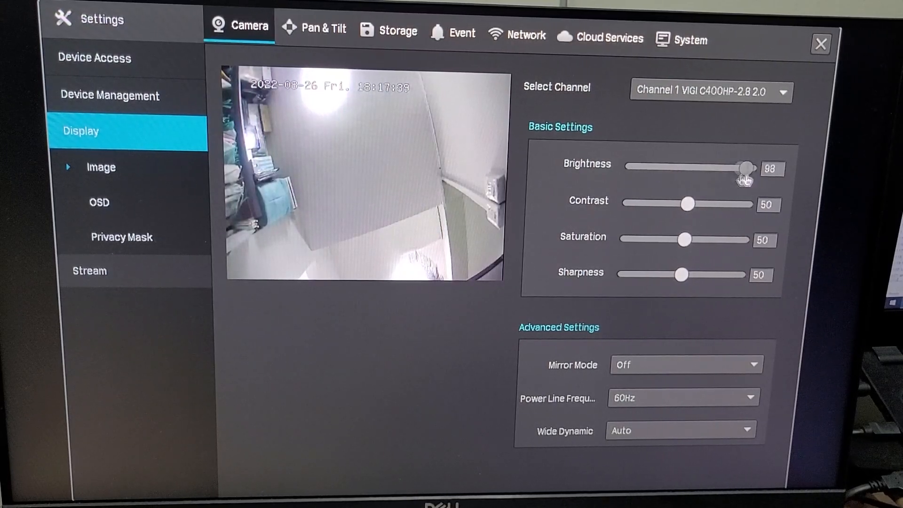
left_click(771, 170)
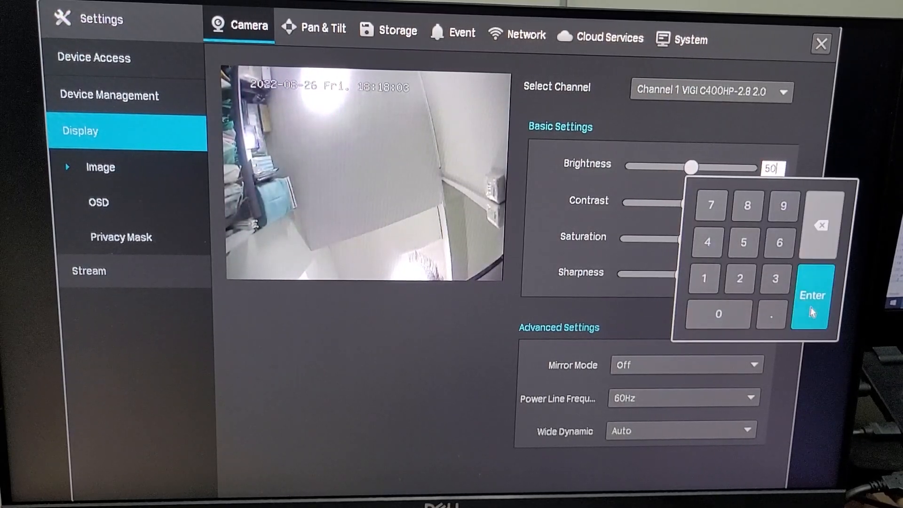
left_click(814, 295)
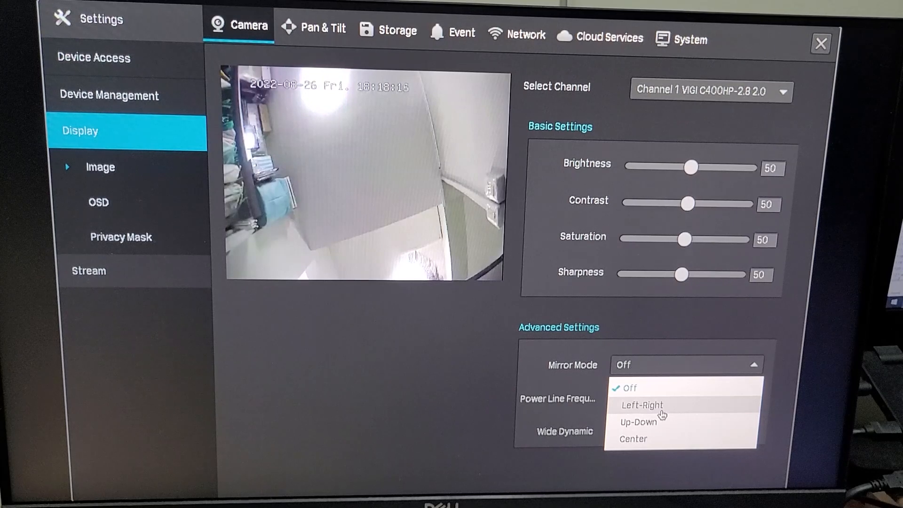
left_click(638, 421)
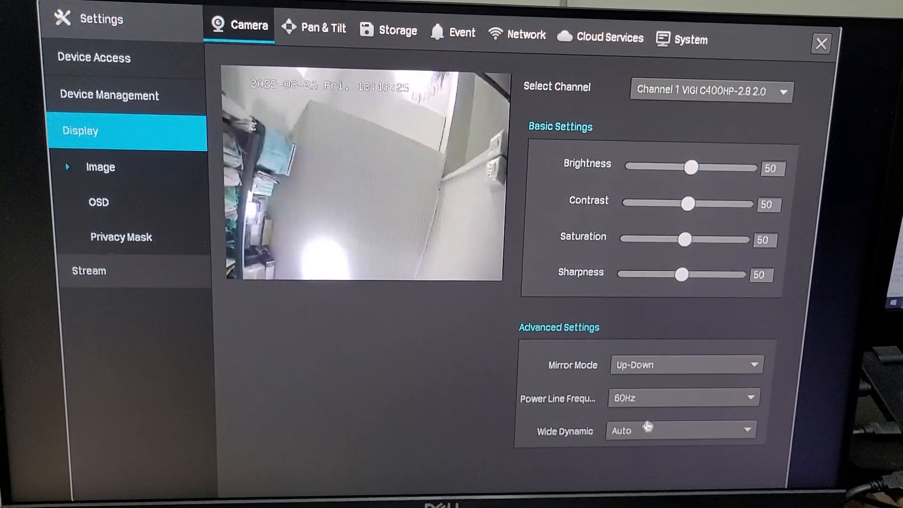
left_click(681, 431)
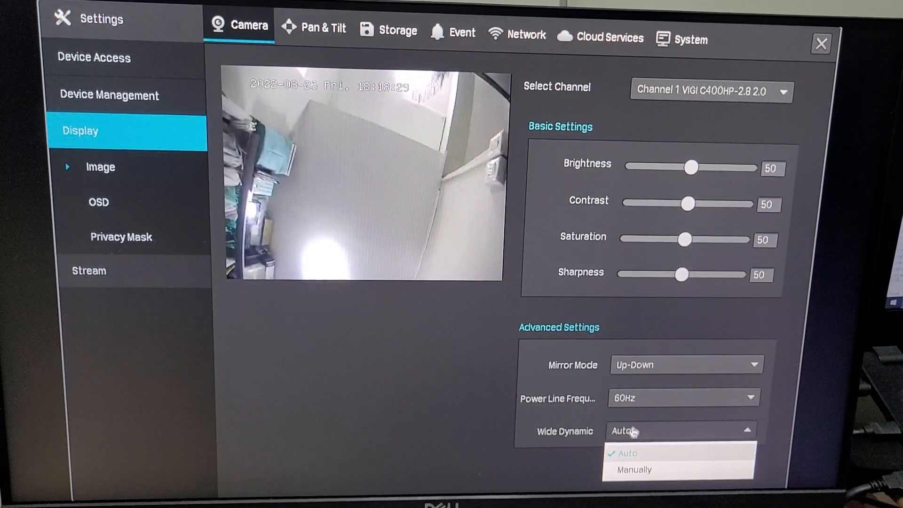
left_click(98, 203)
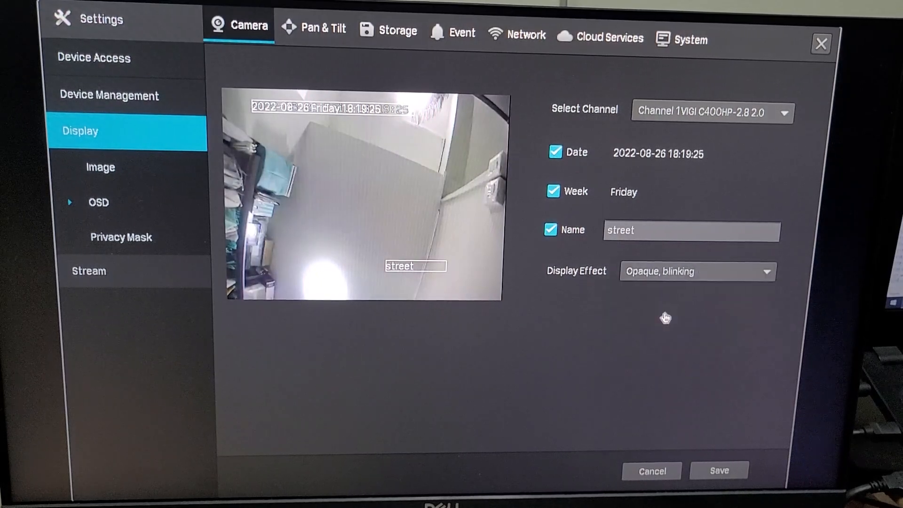
Step: Enable the privacy mask and draw a mask box over the upper-left of the view
left_click(122, 237)
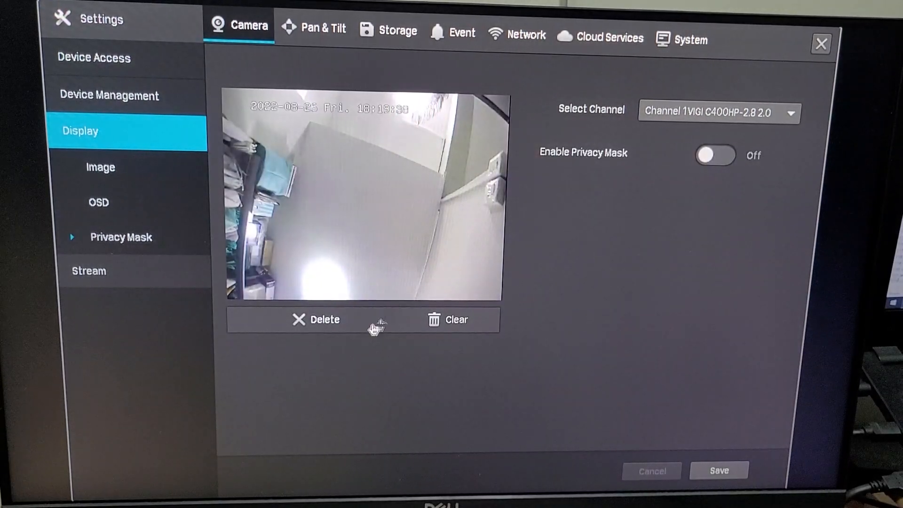
left_click(720, 470)
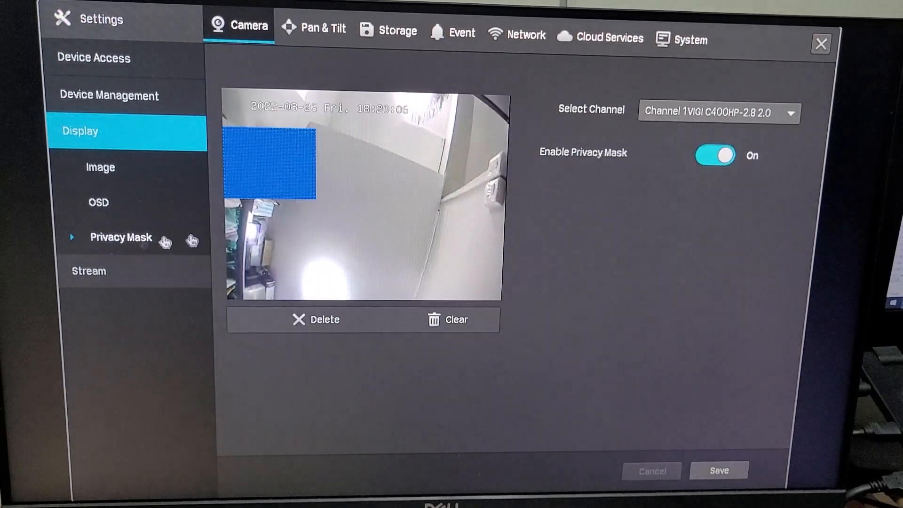
left_click_drag(343, 227, 433, 293)
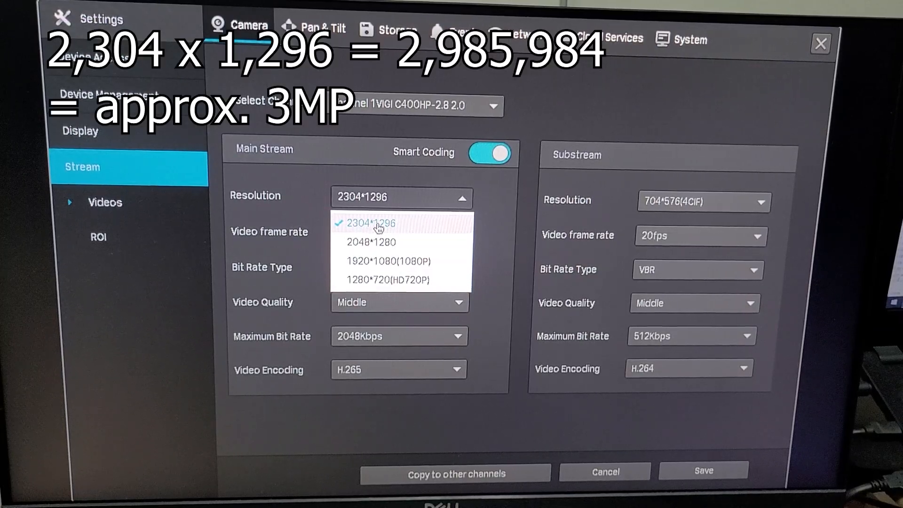
Step: Keep the main stream at 2304*1296 and check its maximum bit rate options
left_click(401, 233)
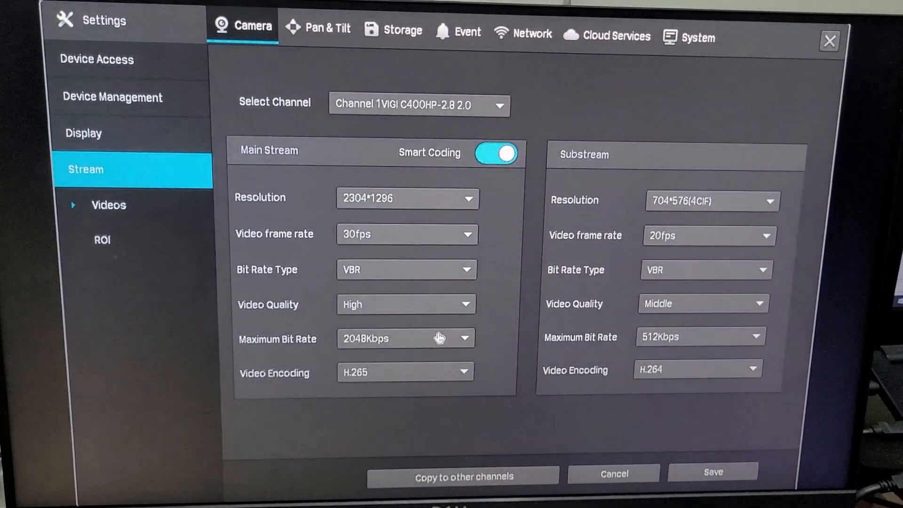
left_click(406, 338)
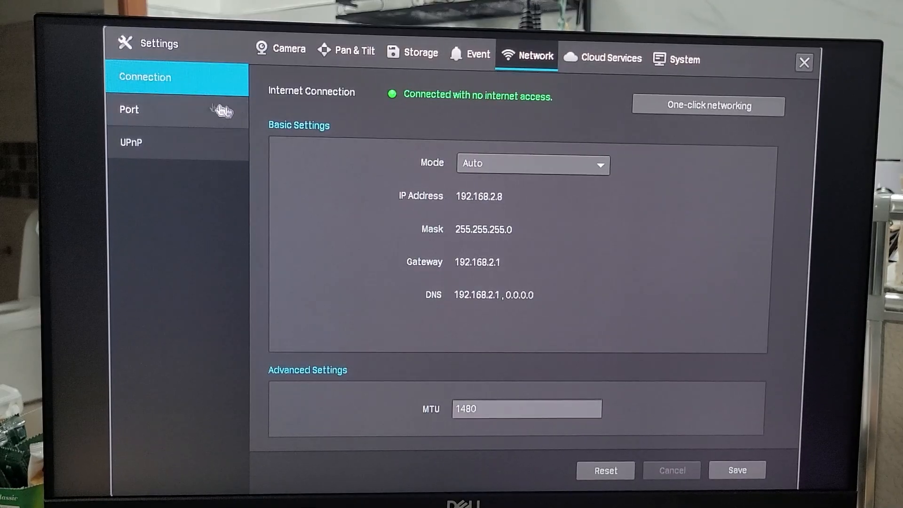
Step: Show the Cloud Services page with the bound TP-Link ID online and the VIGI app QR codes
left_click(604, 59)
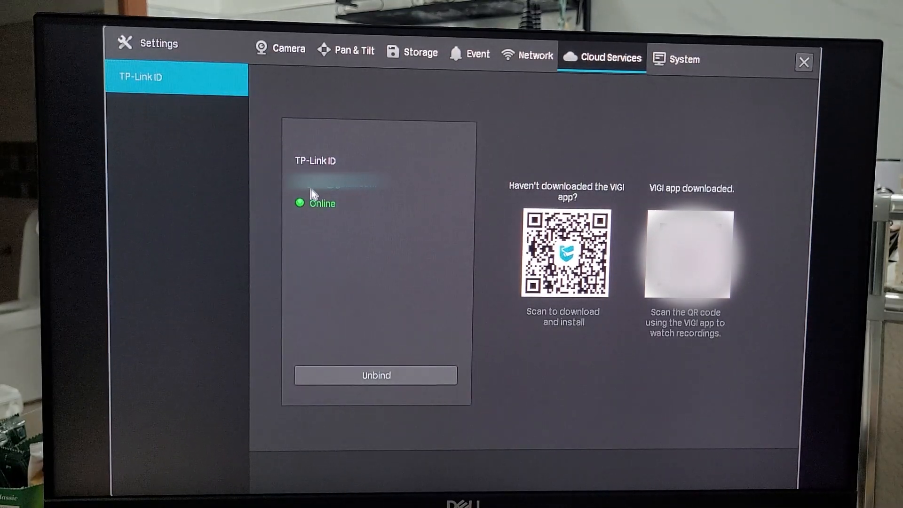
mouse_move(605, 349)
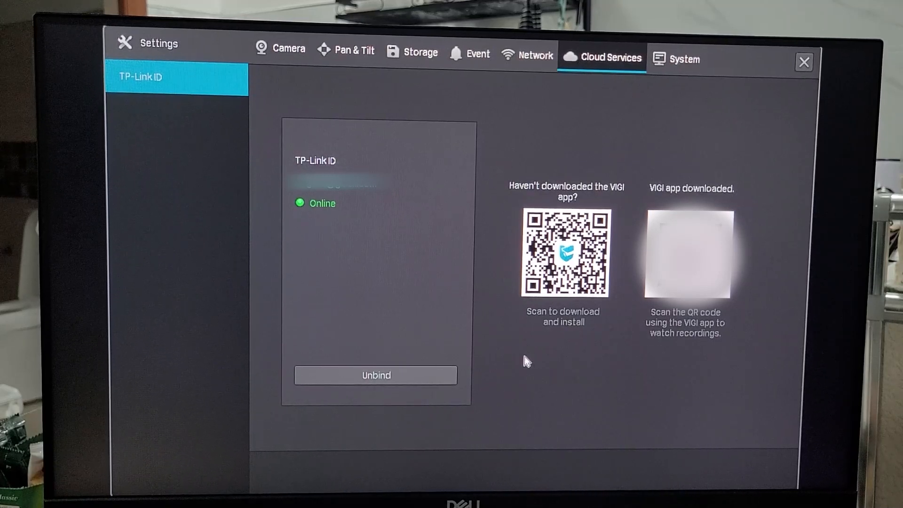
mouse_move(756, 184)
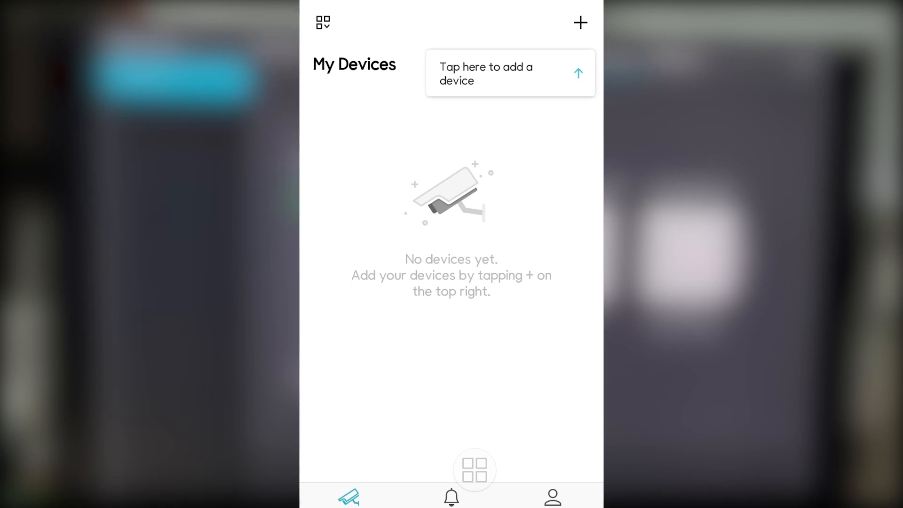
Step: Add the VIGI NVR1008H(UN) 2.0 to the app's device list
left_click(580, 22)
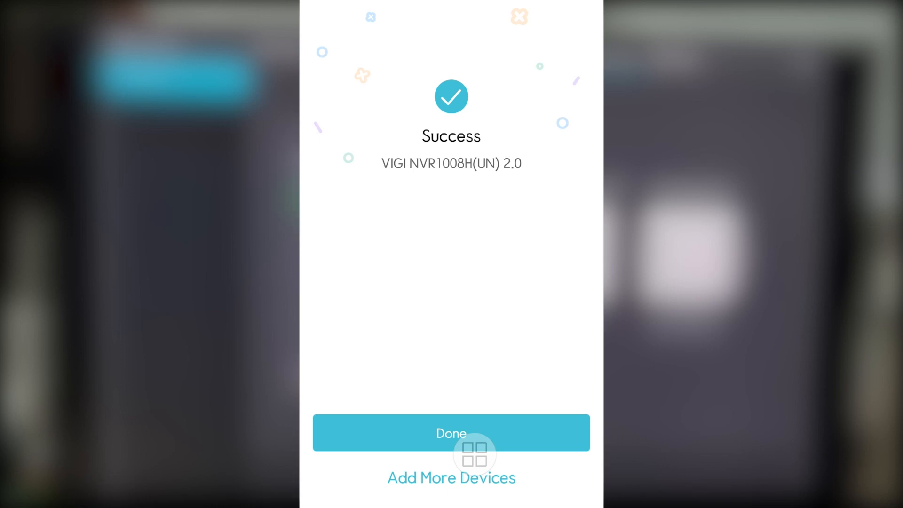
left_click(450, 432)
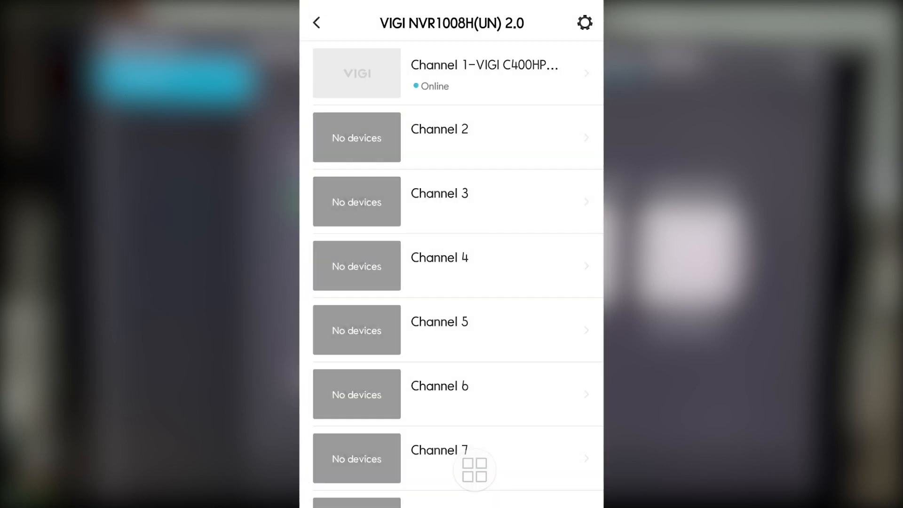
Step: In the NVR's device settings, enable Hide Empty Channels and review its notification, hard drive and device details
left_click(585, 23)
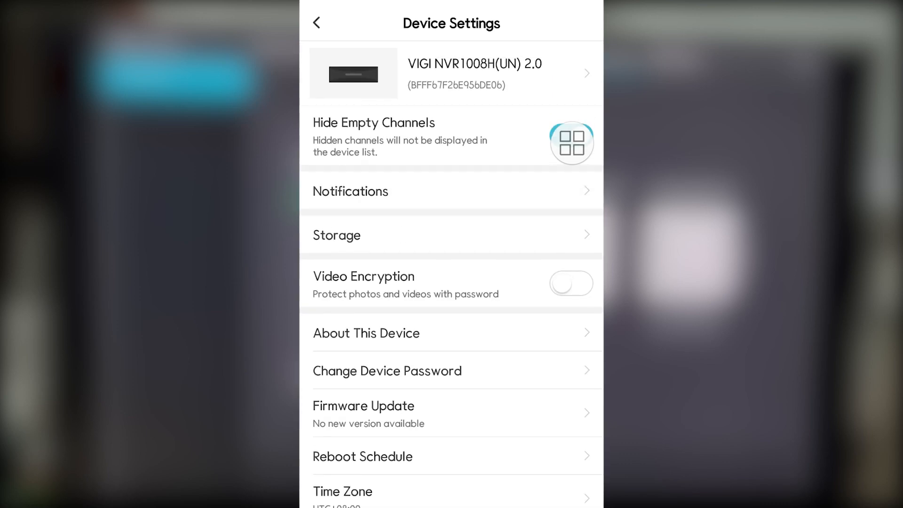
left_click(350, 191)
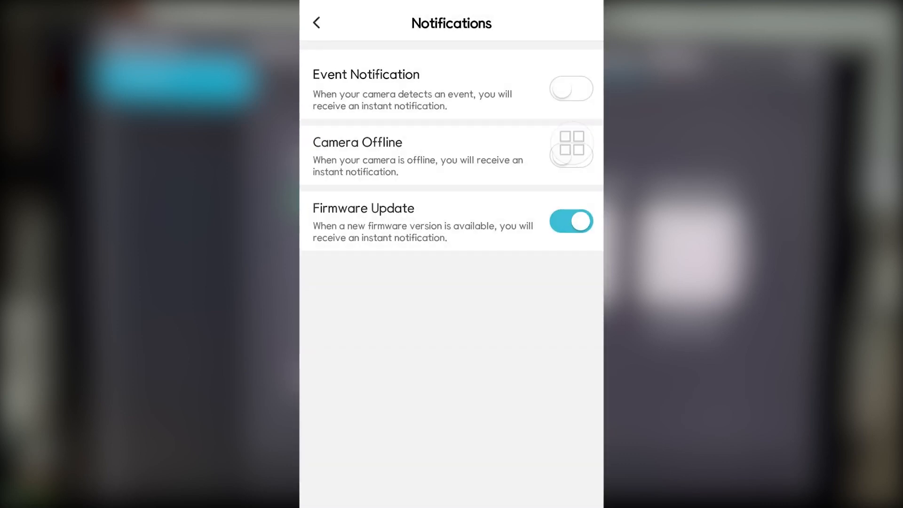
left_click(571, 221)
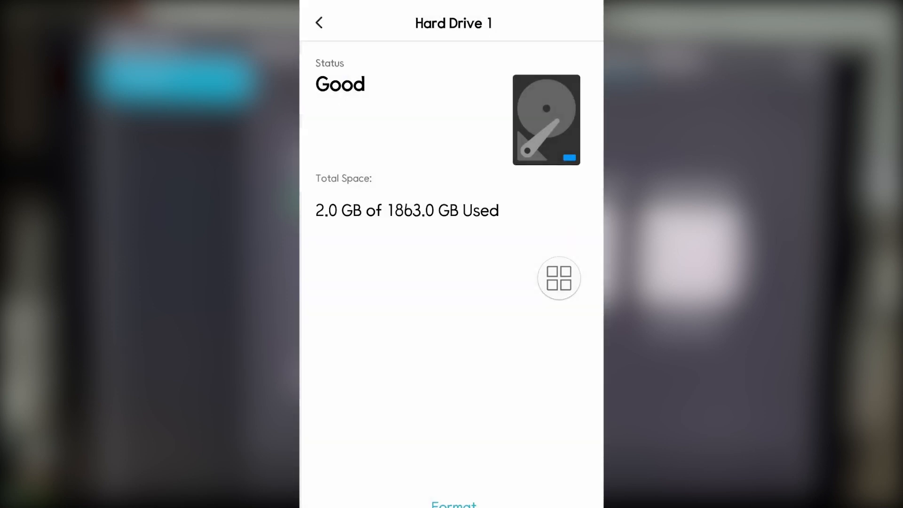
left_click(319, 23)
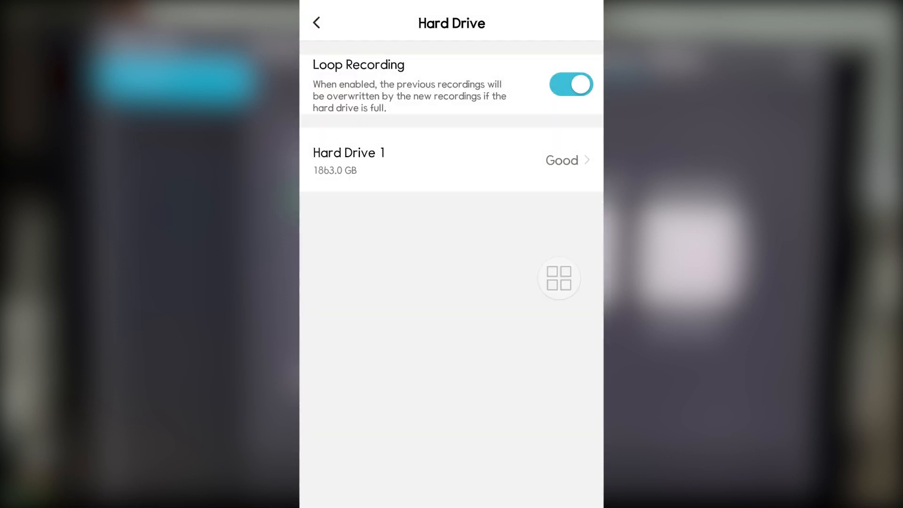
left_click(316, 22)
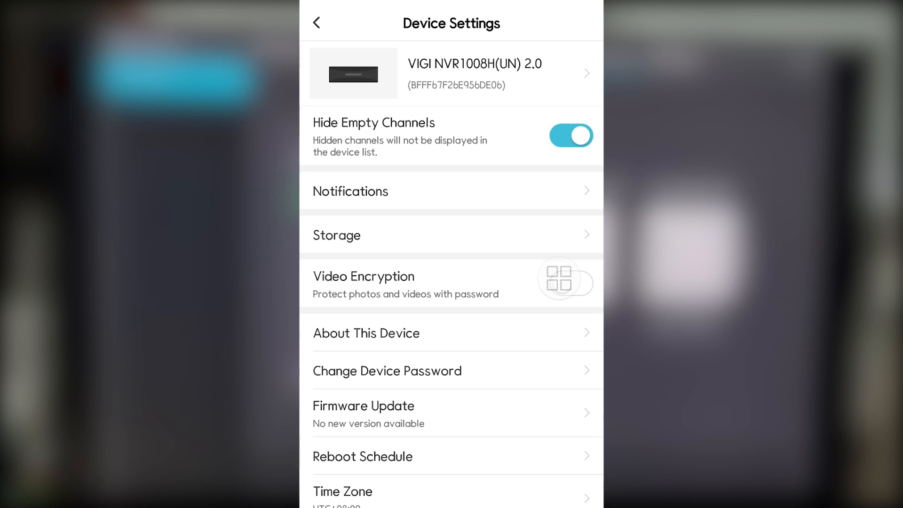
scroll("down", 3)
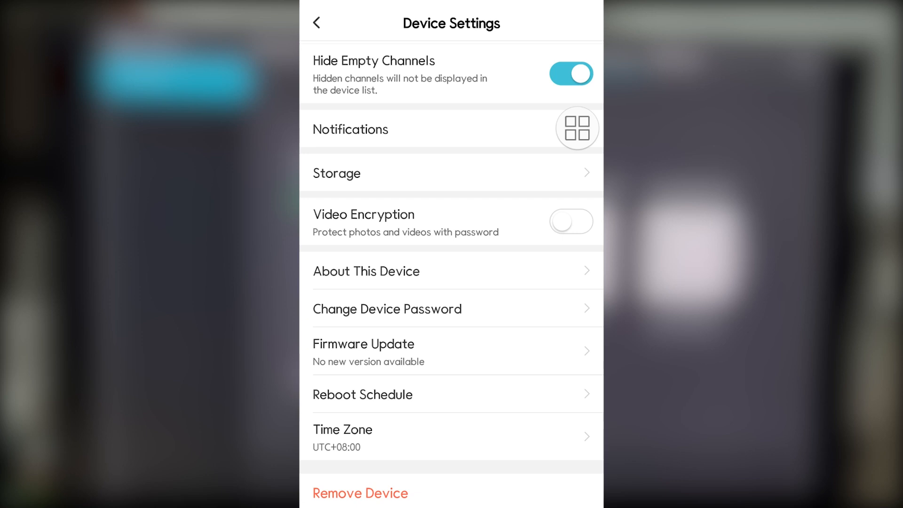
left_click(366, 271)
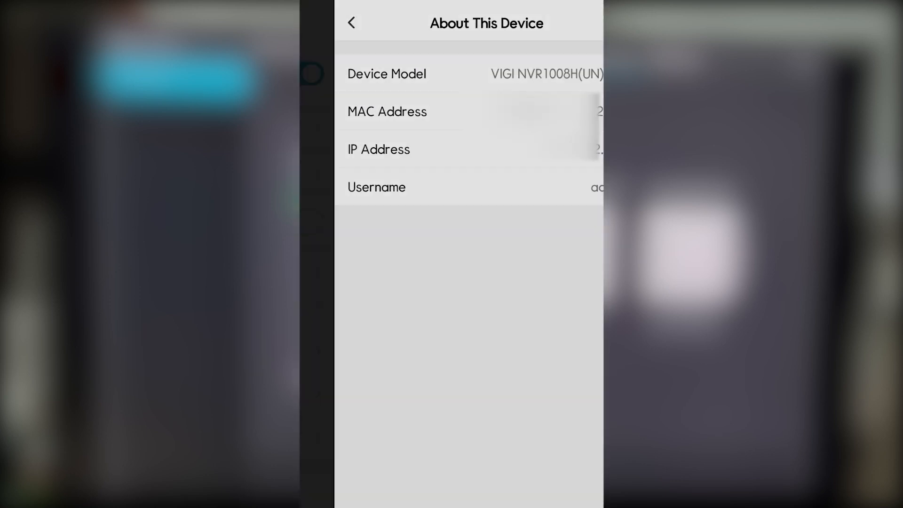
left_click(353, 22)
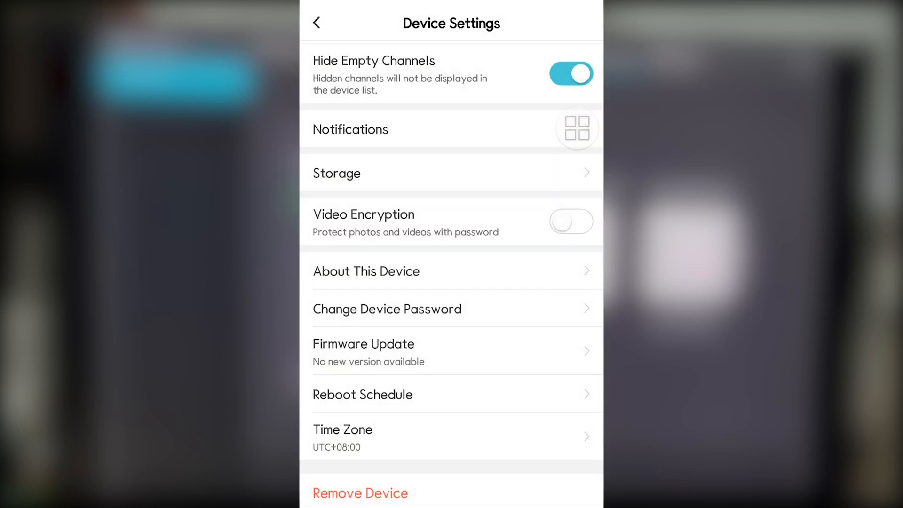
left_click(318, 22)
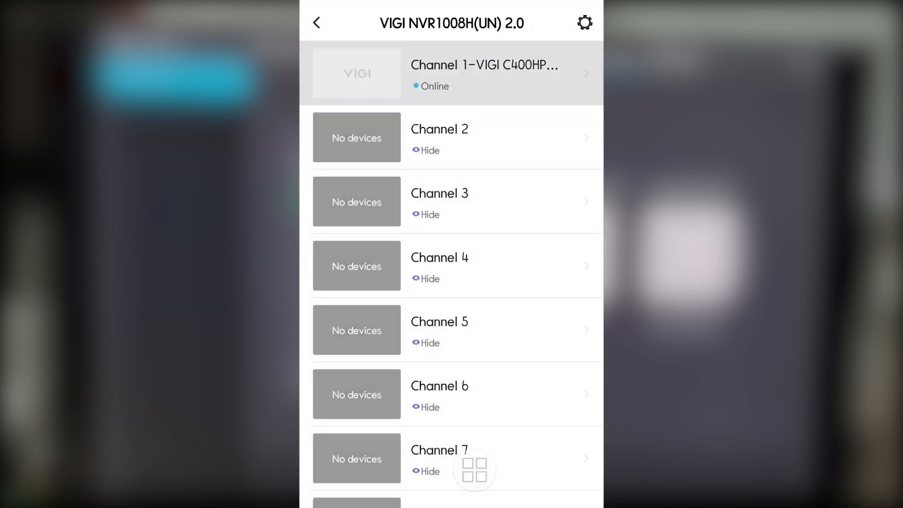
Step: View Channel 1 live, then play back its 2022-08-26 recordings
left_click(484, 74)
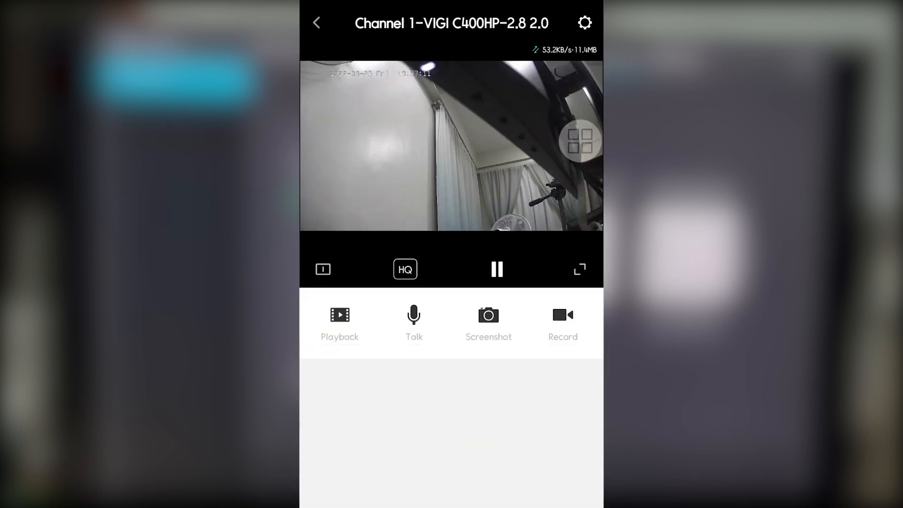
left_click(339, 315)
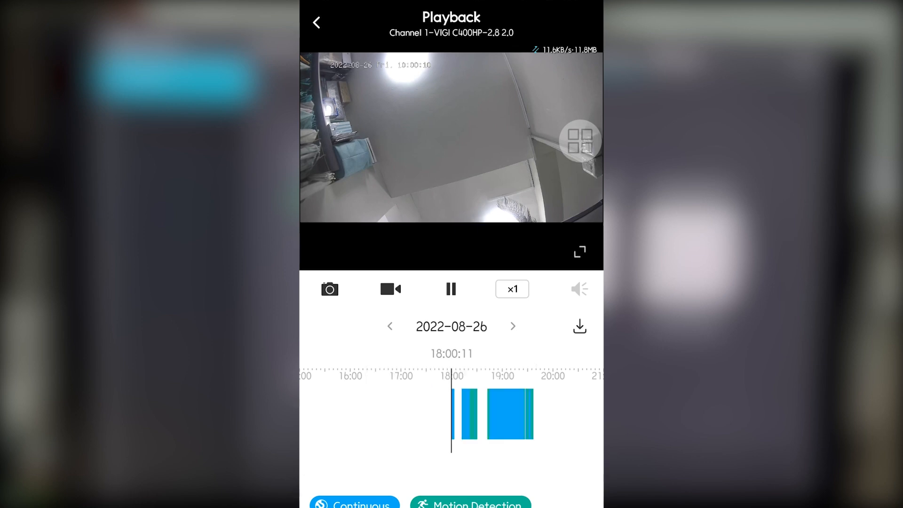
left_click(579, 326)
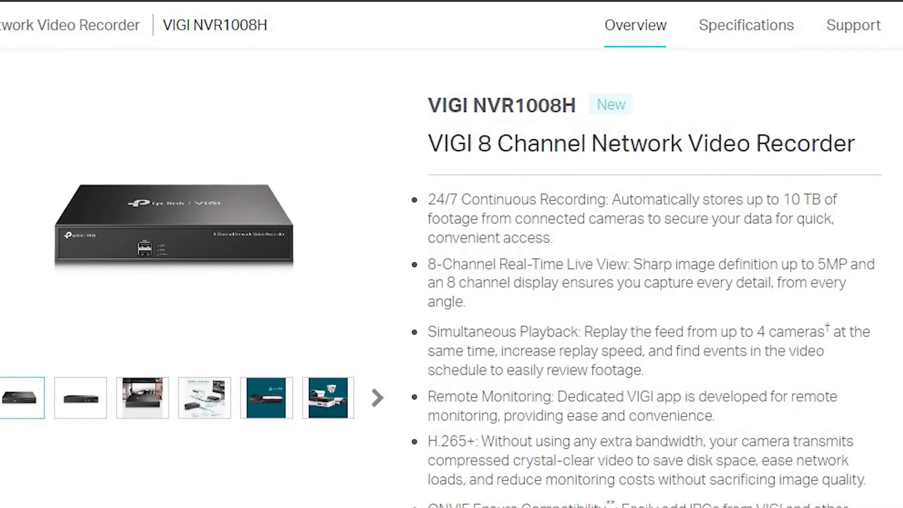
Step: Scroll the VIGI NVR1008H page to the footnotes on HDD not included and third-party camera compatibility
scroll("down", 3)
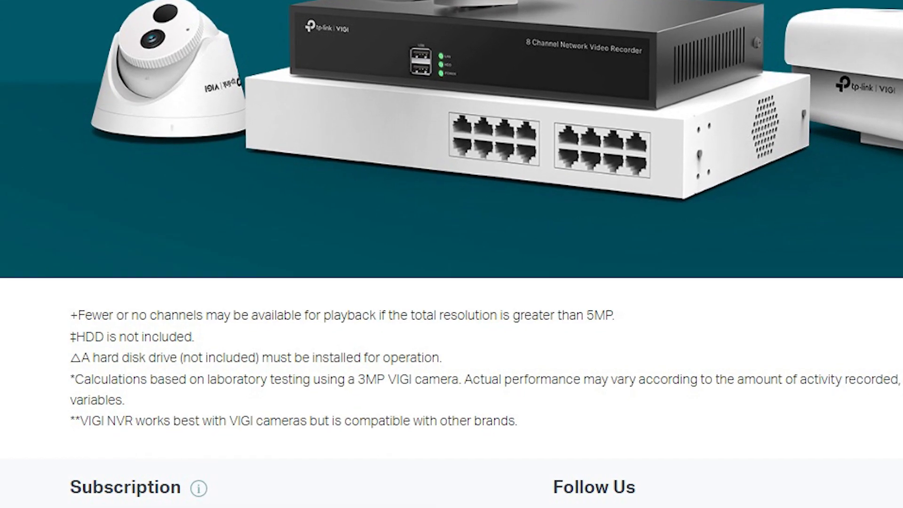
scroll("down", 3)
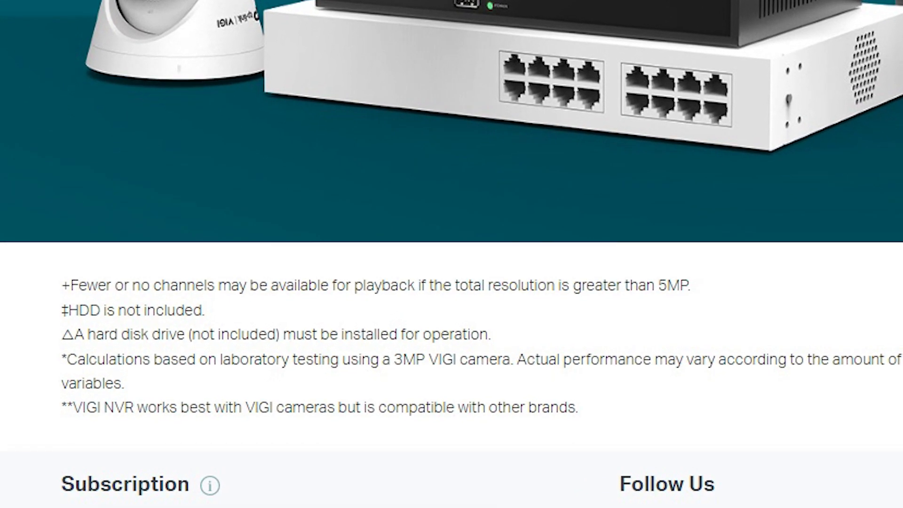
scroll("down", 3)
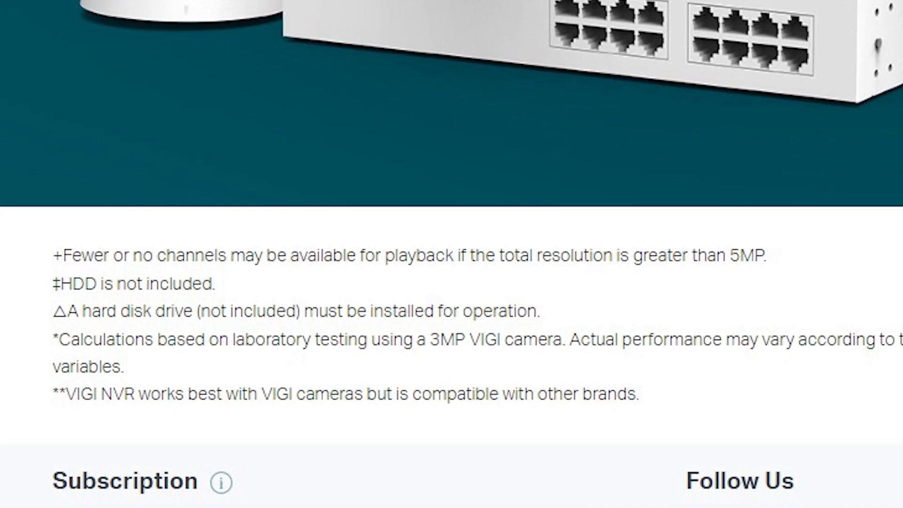